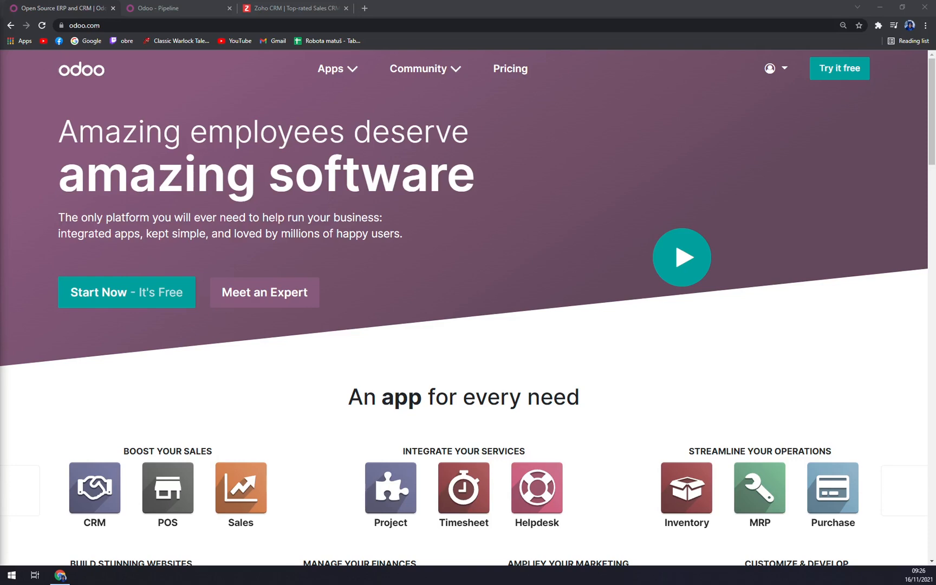
Step: In Odoo Discuss, start creating a new channel named 'TEST'
click(174, 7)
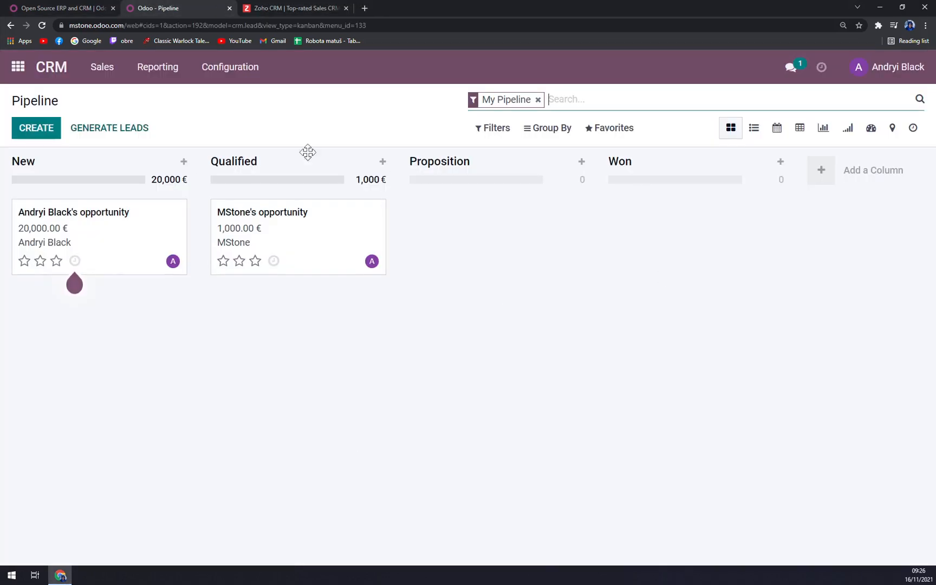
click(18, 66)
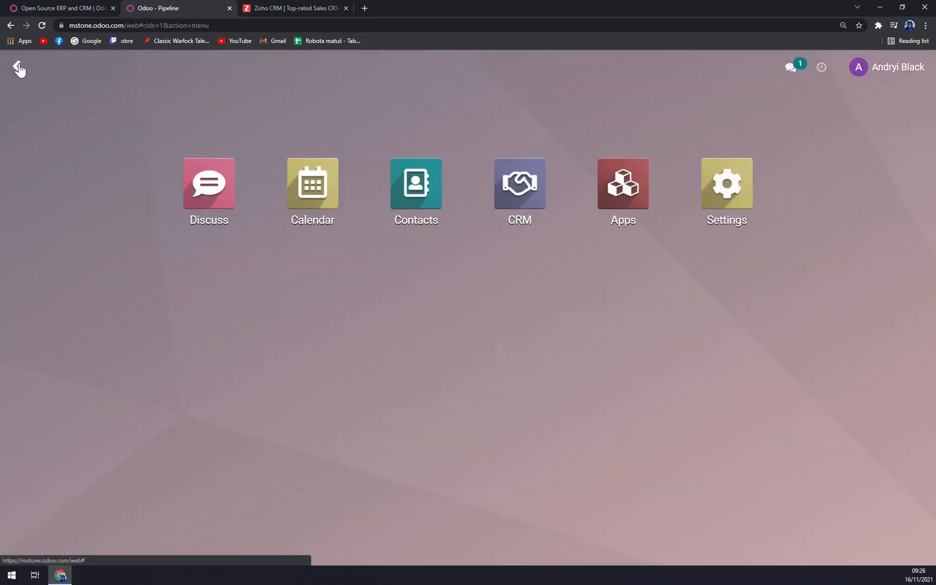
mouse_move(208, 183)
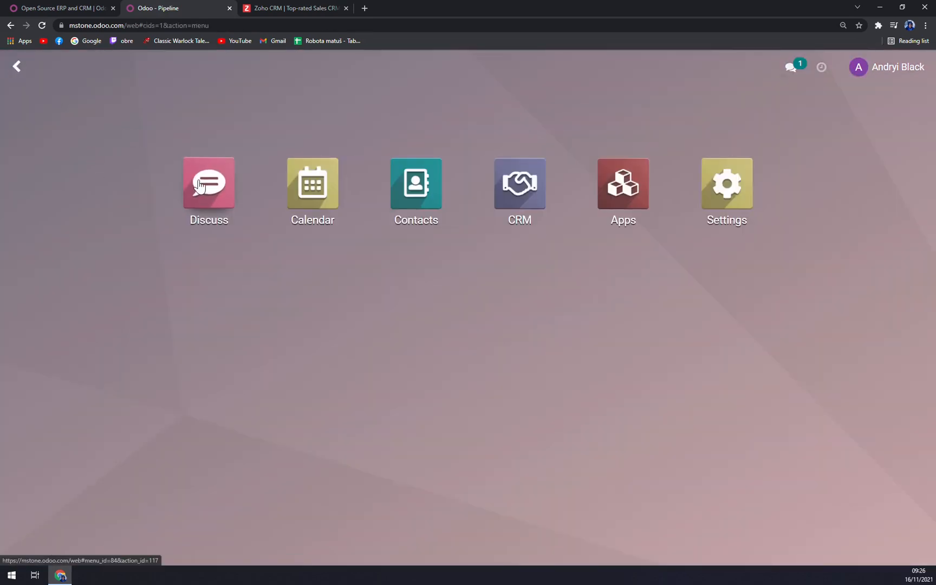
click(208, 183)
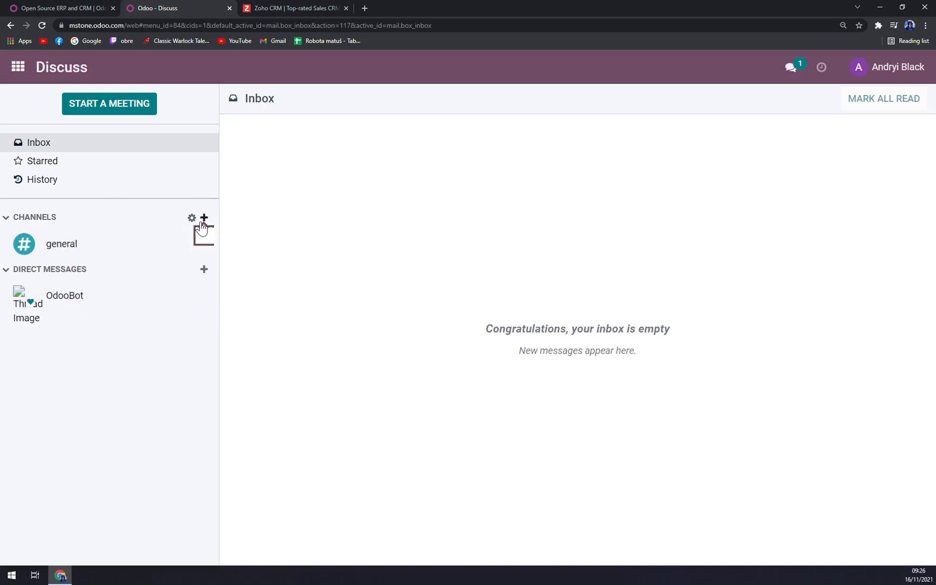
click(204, 217)
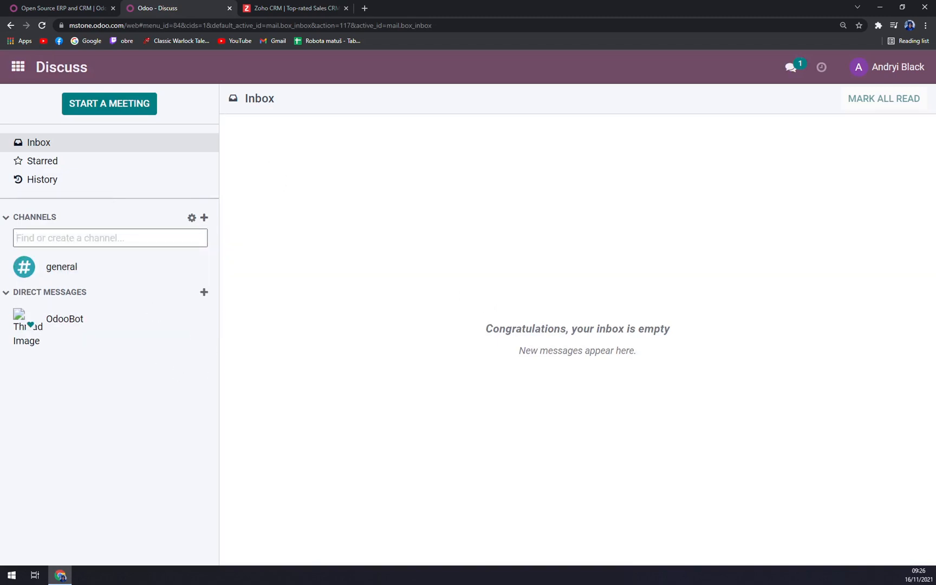
text(TEST)
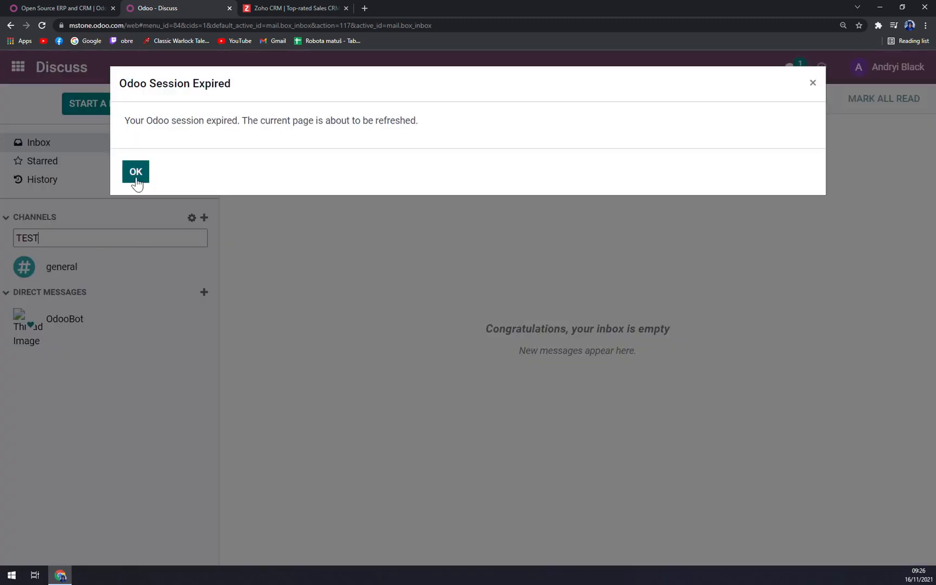
Step: Accept the Session Expired notice so Odoo reloads to the login page
click(136, 172)
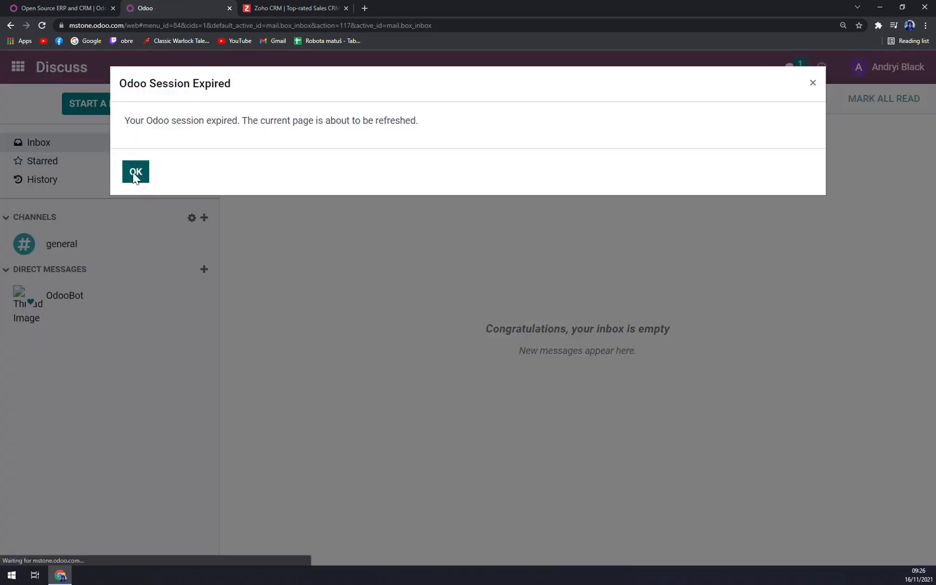
click(135, 172)
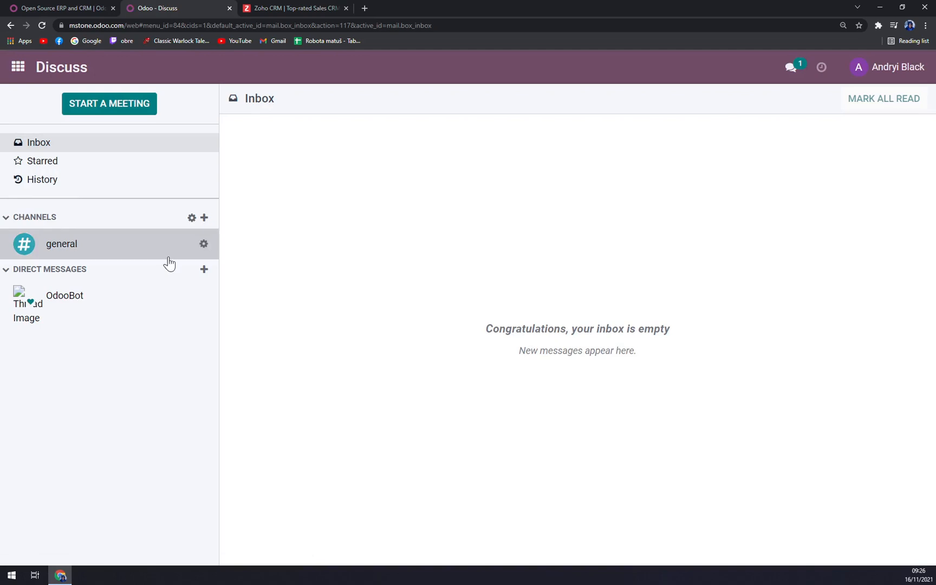
click(17, 66)
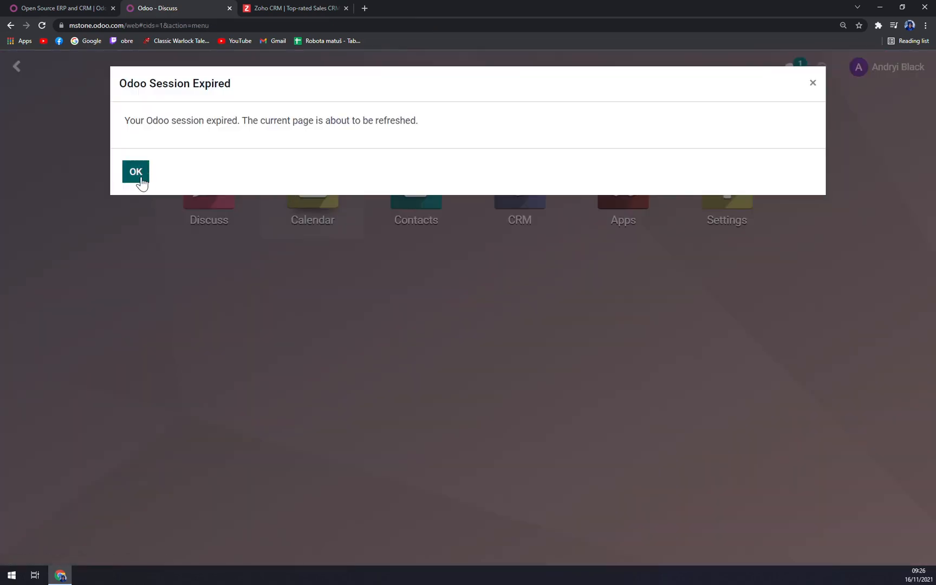
click(135, 171)
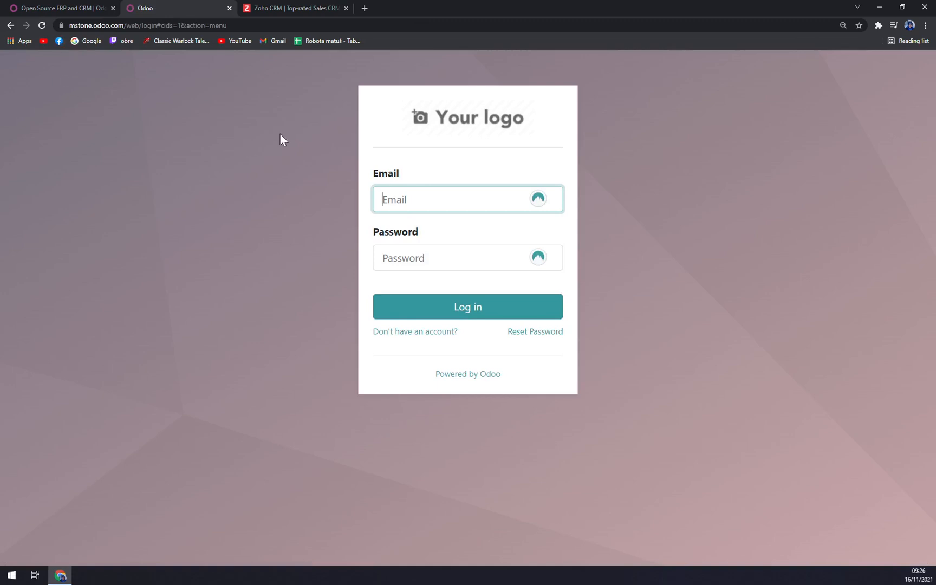
Step: Log back into Odoo twice after repeated session expiry, ending on the apps overview
text(klu)
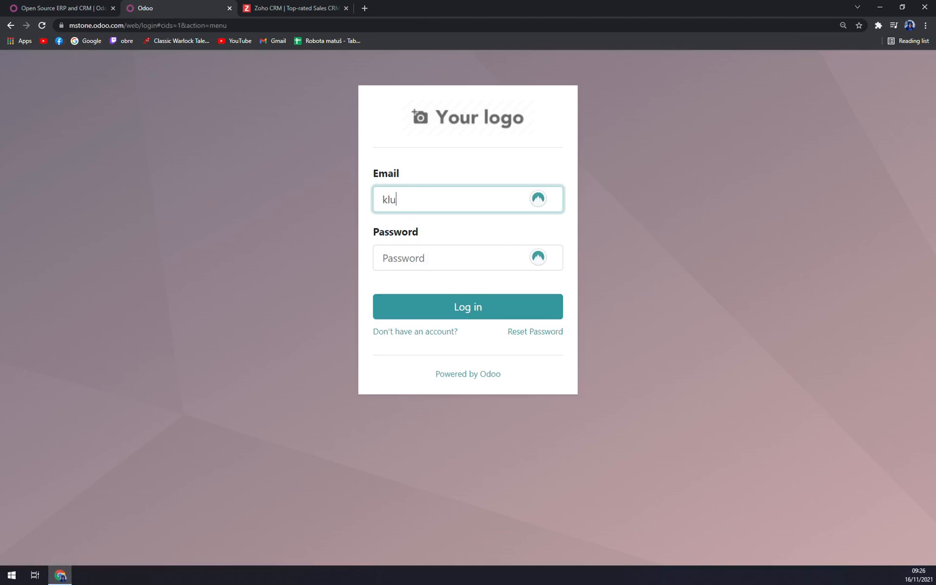
key(Ctrl+a)
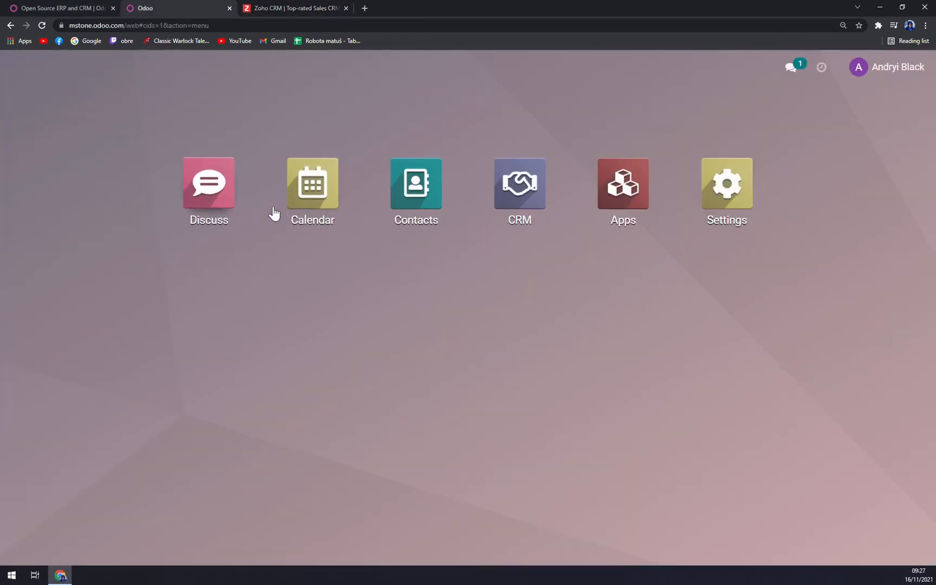
click(209, 183)
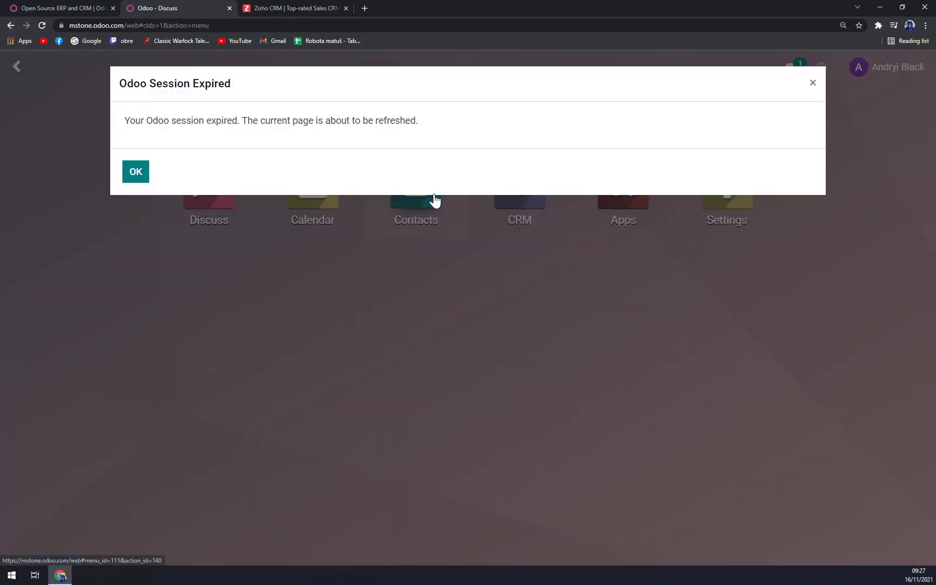
click(135, 171)
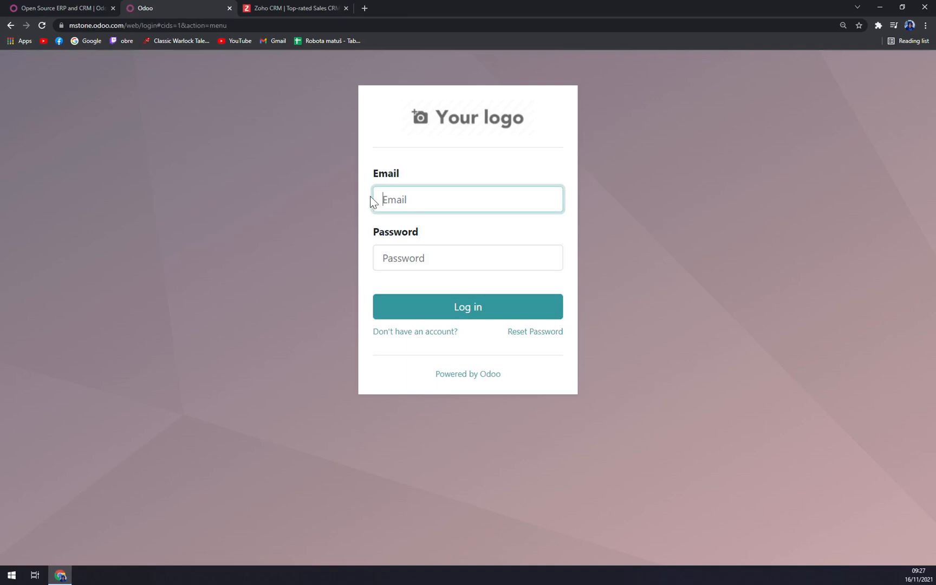
click(173, 8)
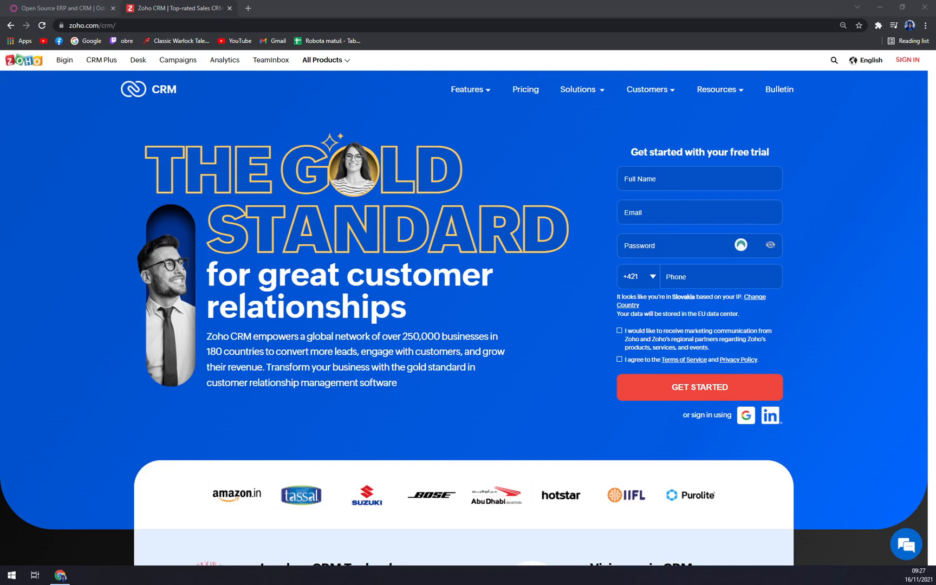
click(167, 8)
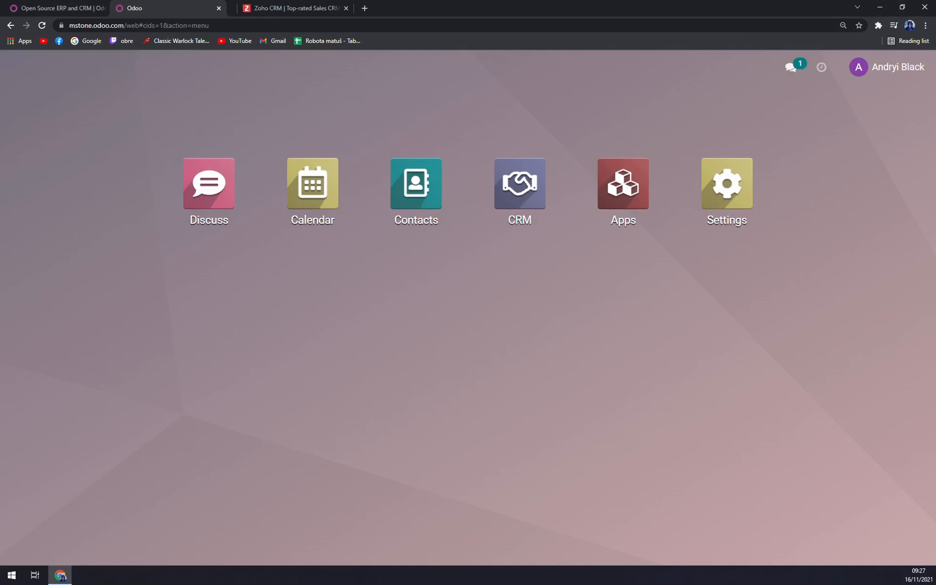
mouse_move(677, 194)
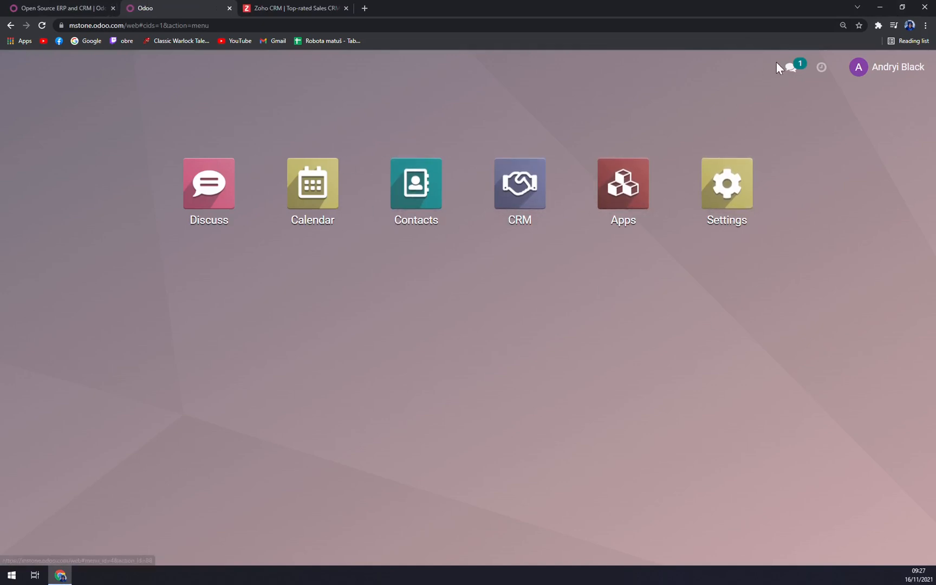
click(518, 183)
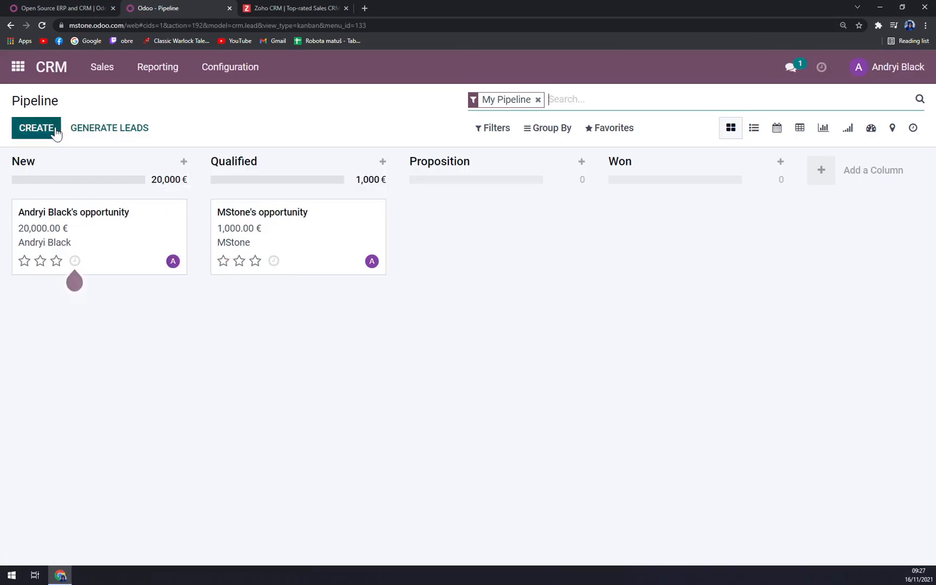
click(74, 212)
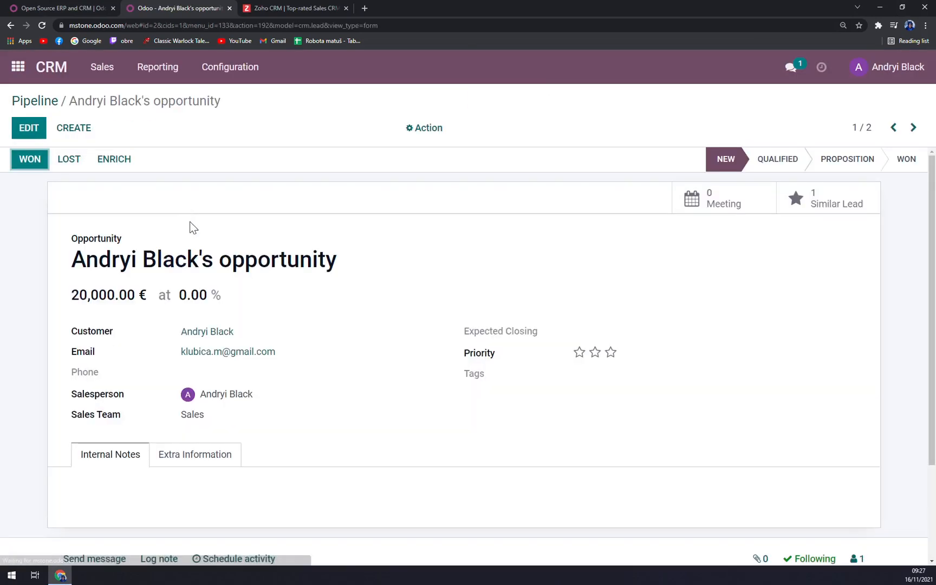
mouse_move(45, 81)
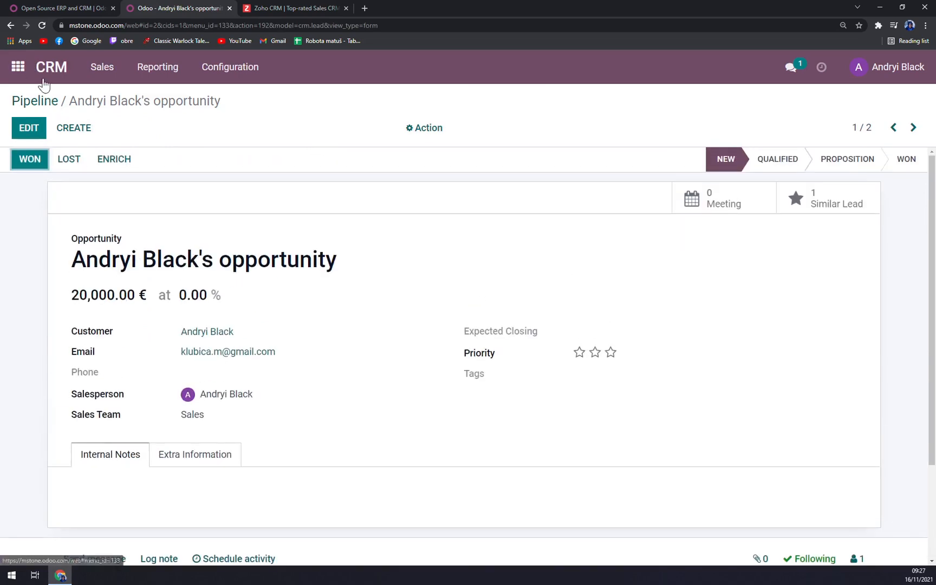
click(34, 100)
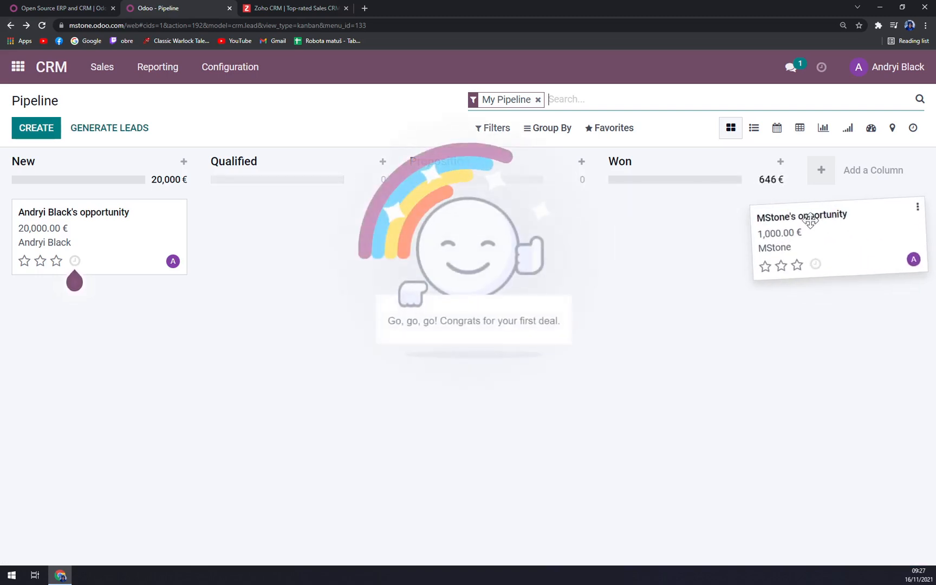
click(872, 170)
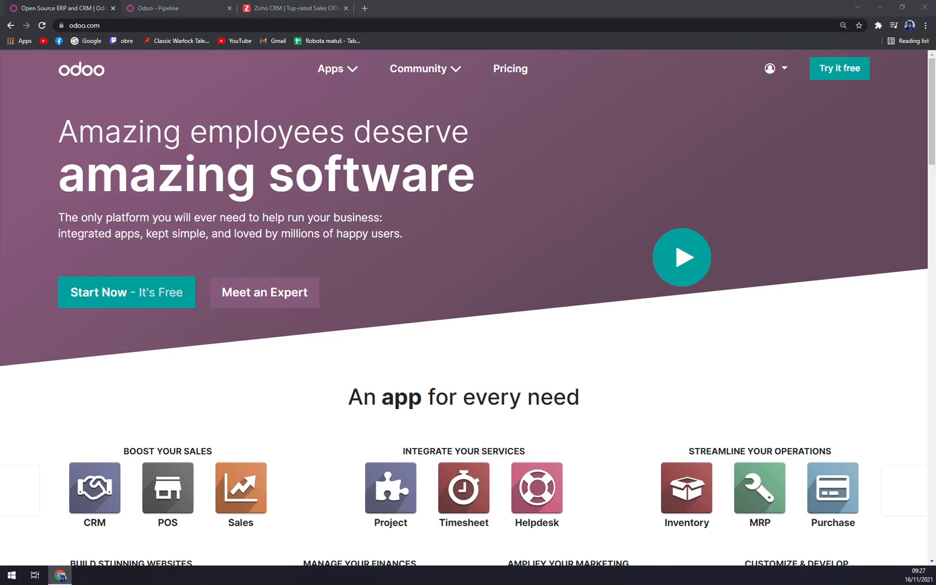
Step: On odoo.com Pricing, quote 3 users with CRM and Inventory, billed annually (60 EUR/month)
click(510, 68)
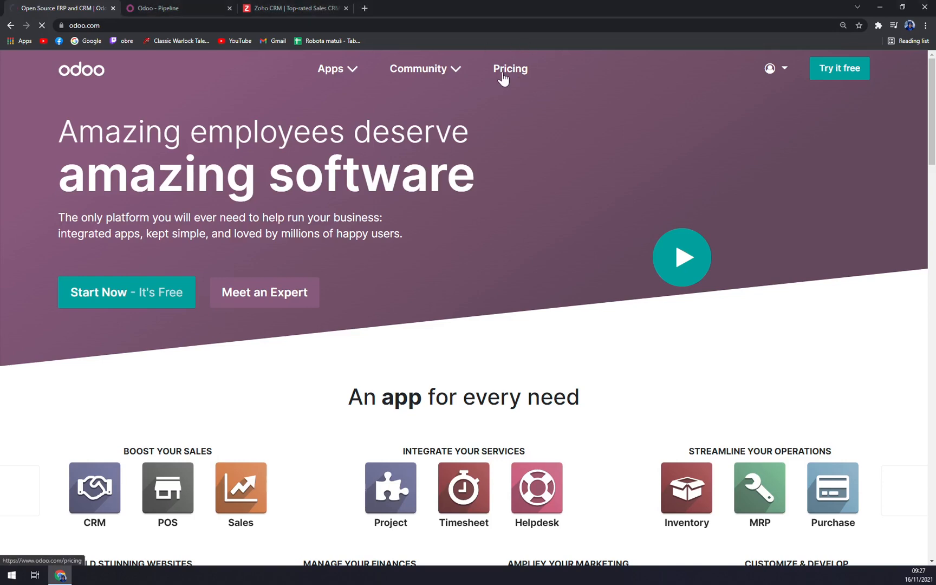
click(510, 69)
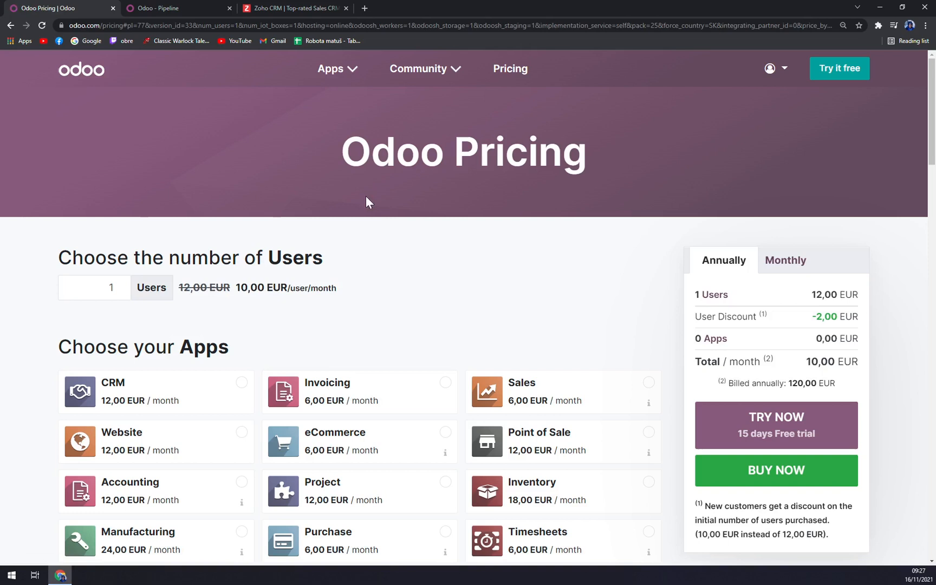
scroll(down, 3)
text(3)
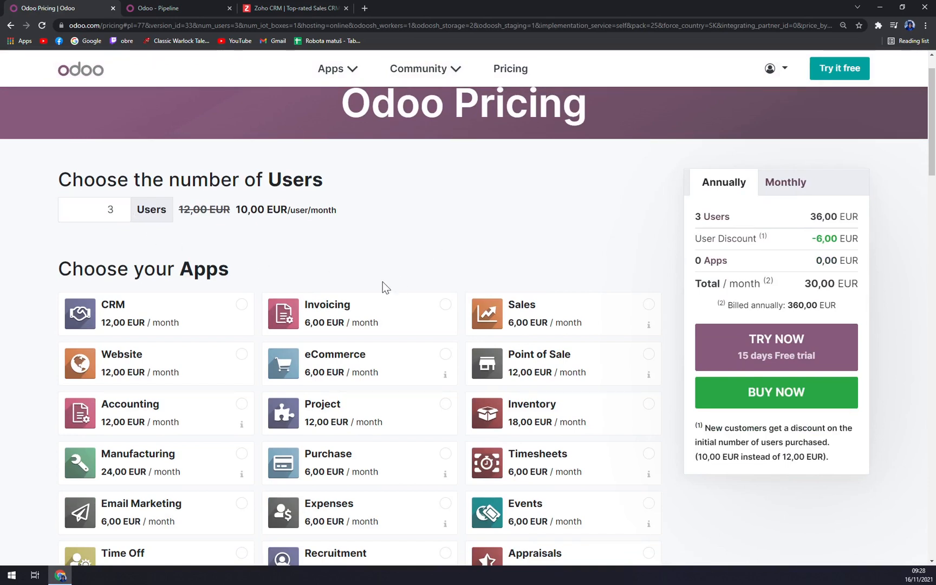
click(358, 314)
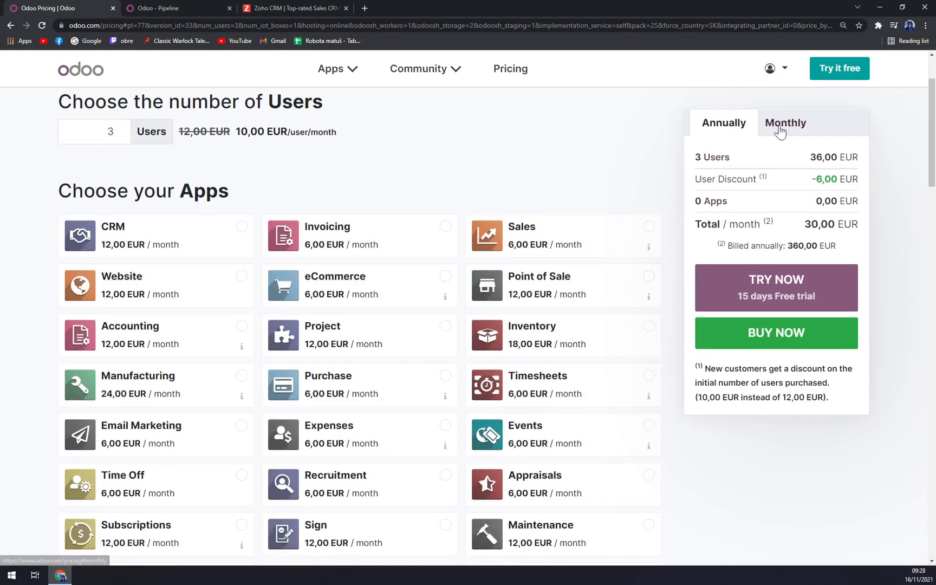
click(722, 122)
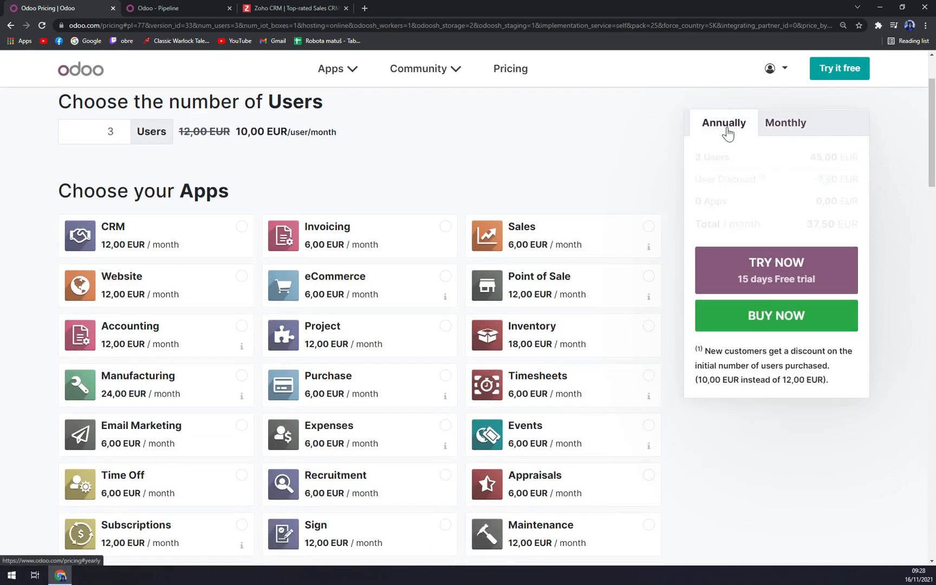
click(155, 285)
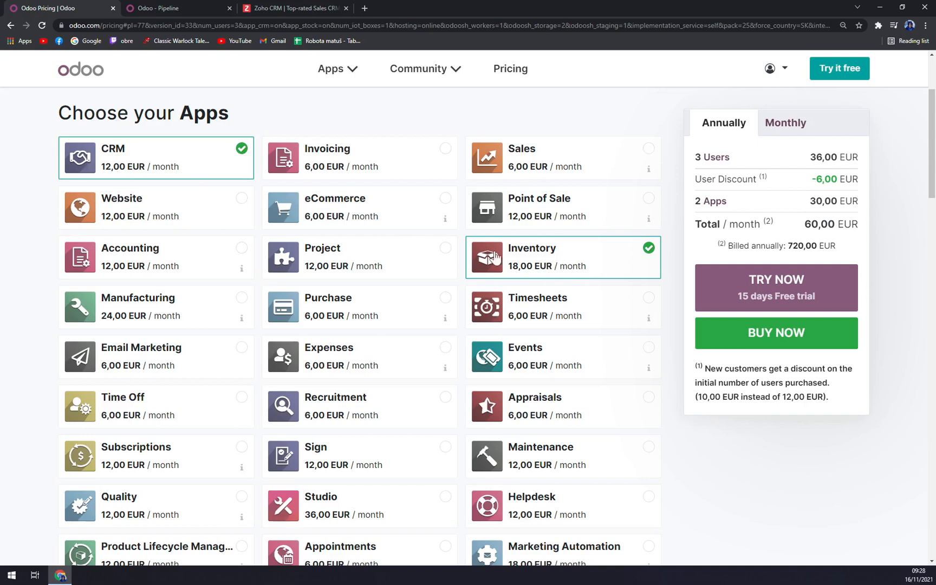
Step: Add Project, Accounting, Invoicing and Sign, raising the 6-app quote to 102 EUR/month
click(359, 257)
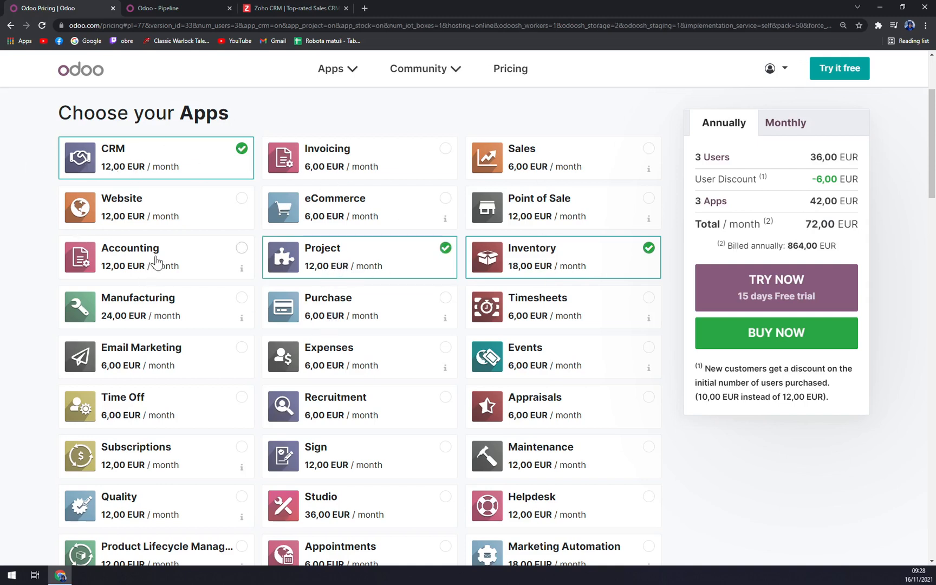
click(241, 247)
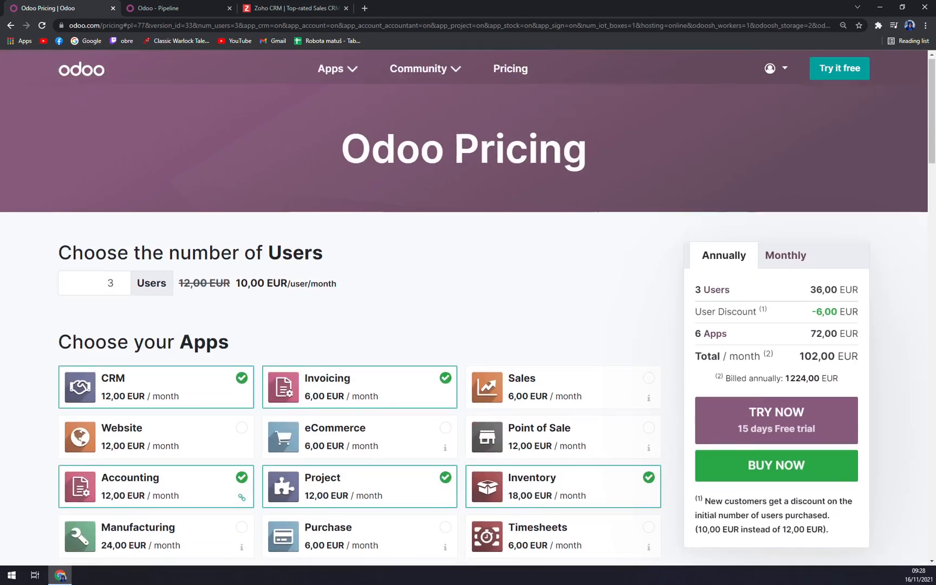
scroll(down, 3)
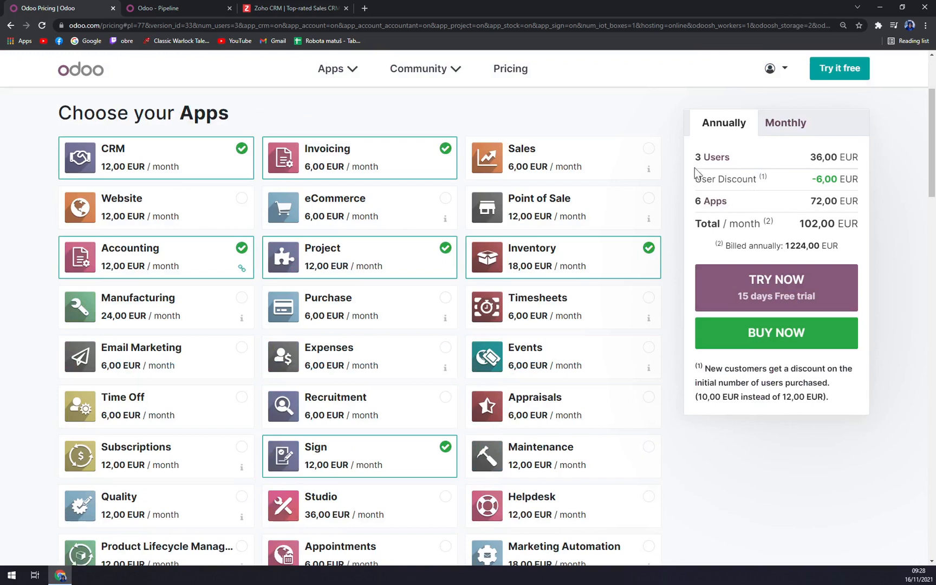
mouse_move(753, 191)
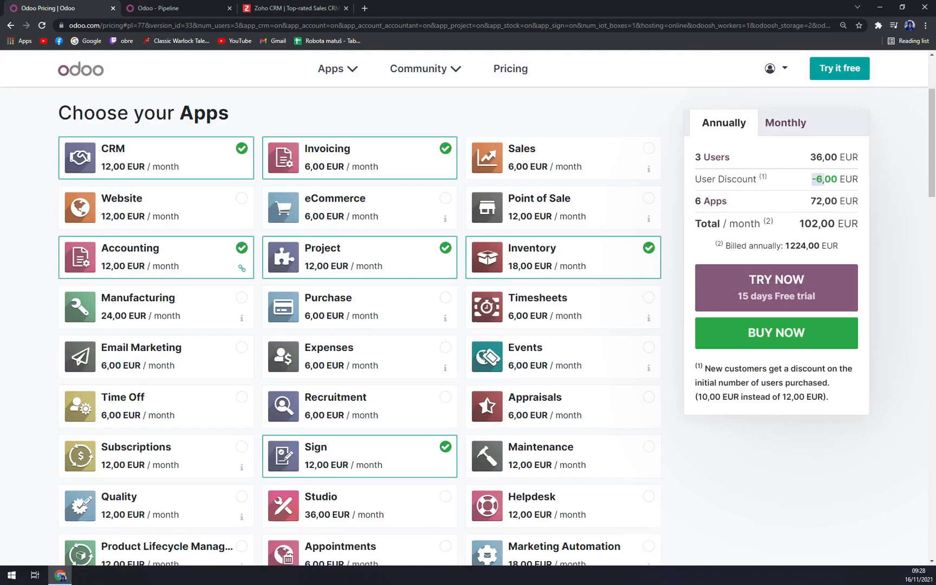
mouse_move(776, 321)
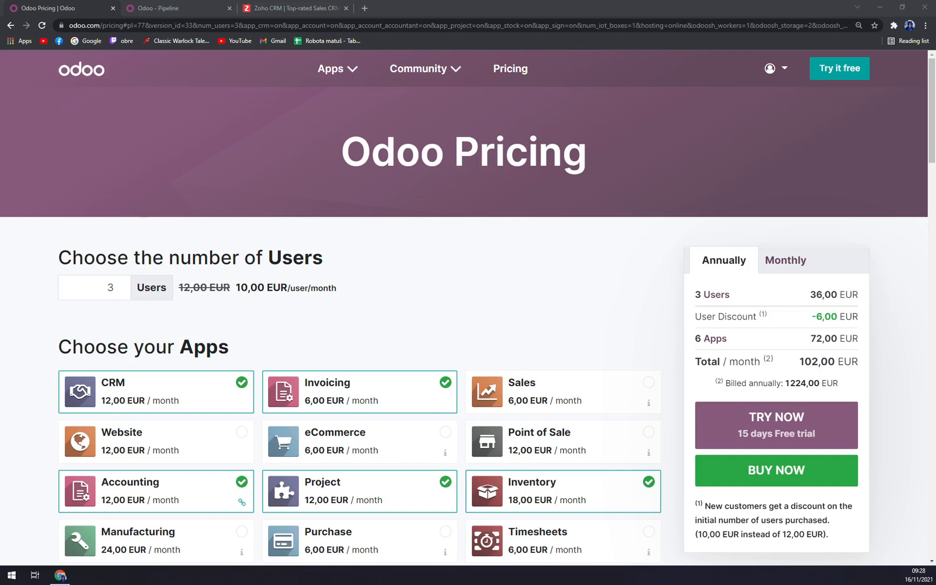
mouse_move(306, 333)
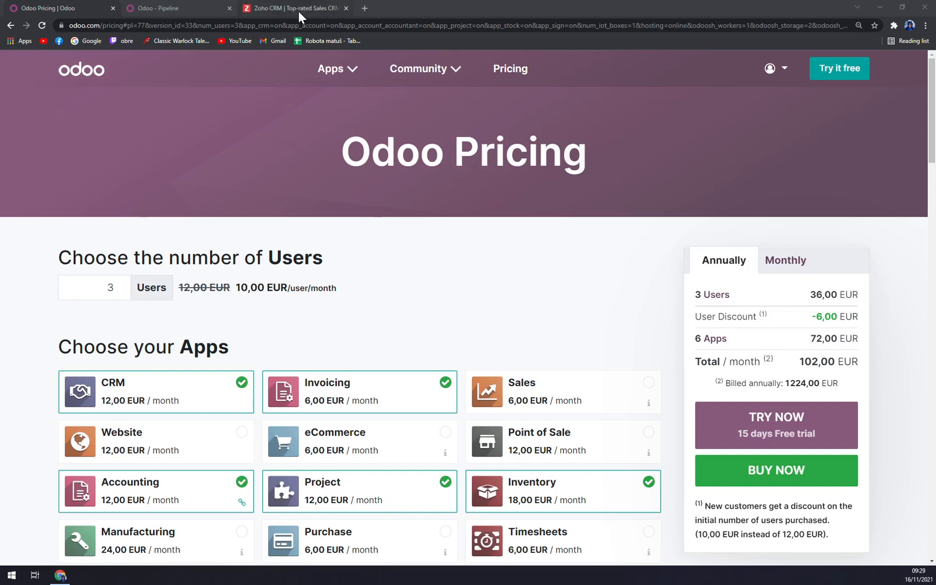
Step: Switch to the Zoho CRM homepage tab with its free-trial sign-up form
click(292, 7)
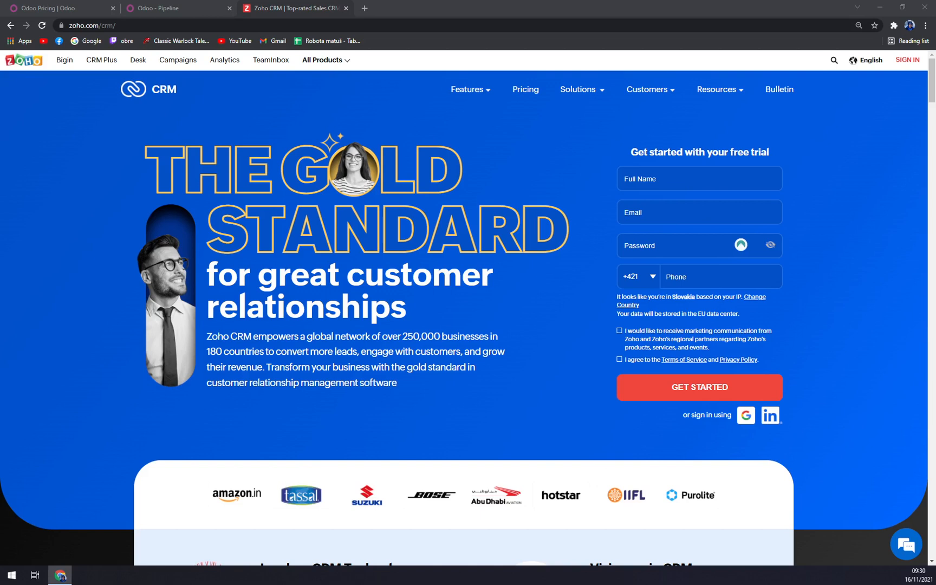
mouse_move(570, 273)
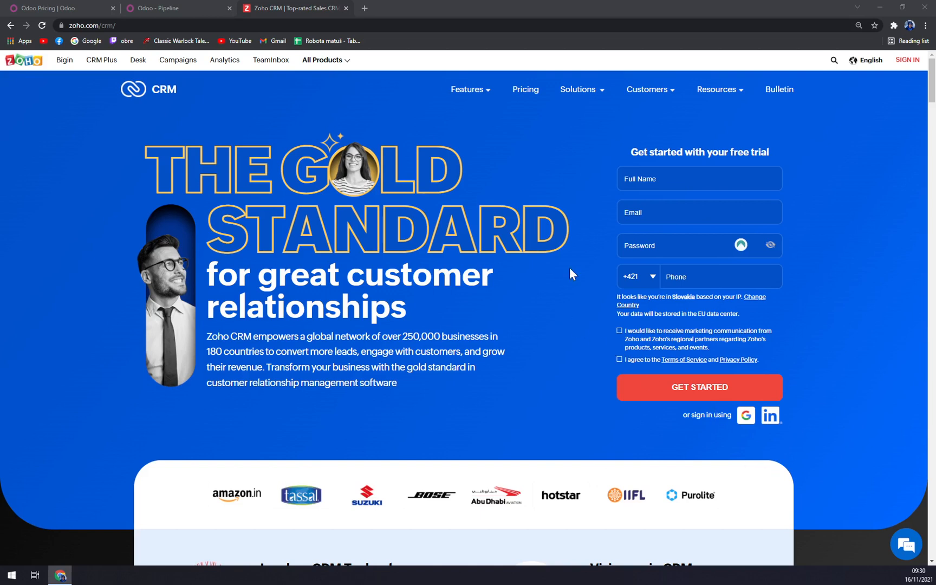
click(525, 90)
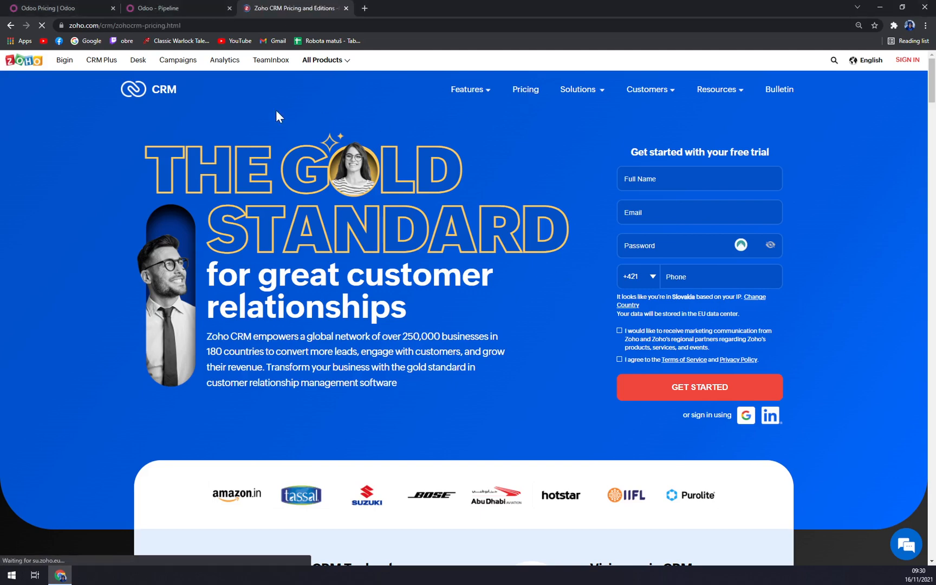
click(524, 89)
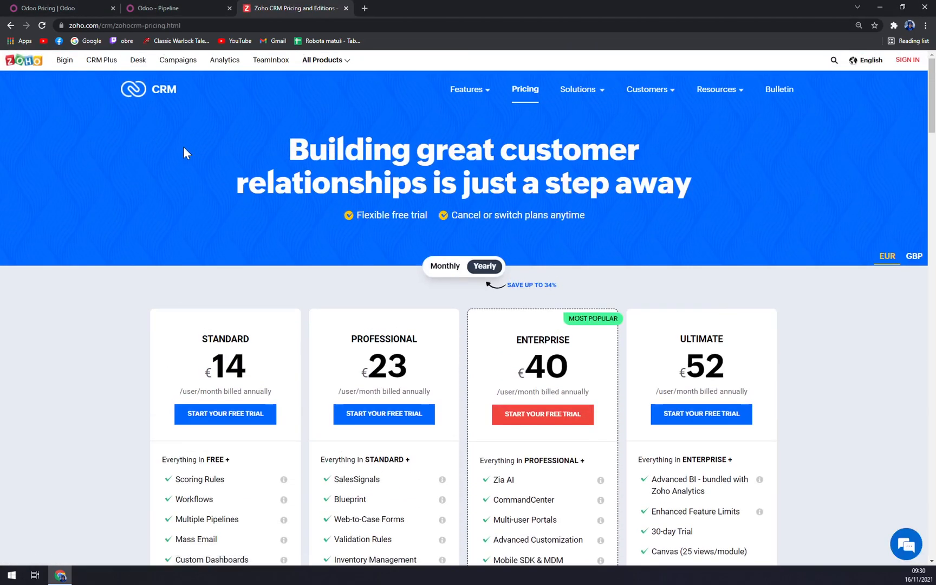
scroll(down, 3)
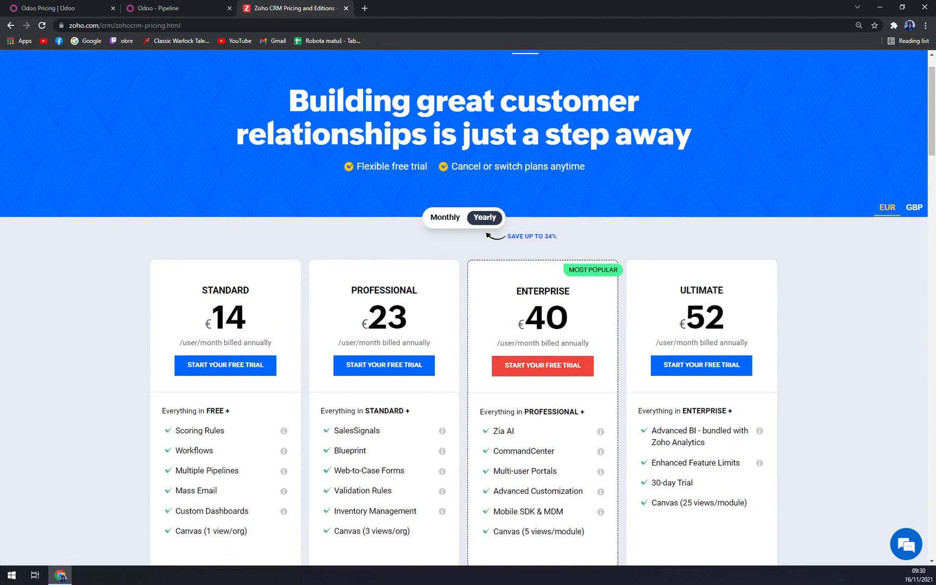
click(444, 217)
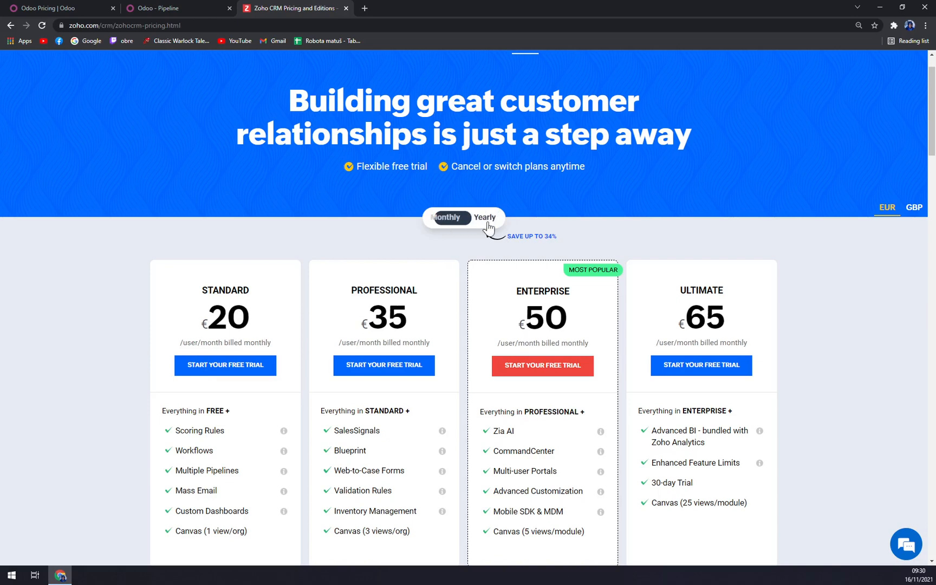
click(484, 216)
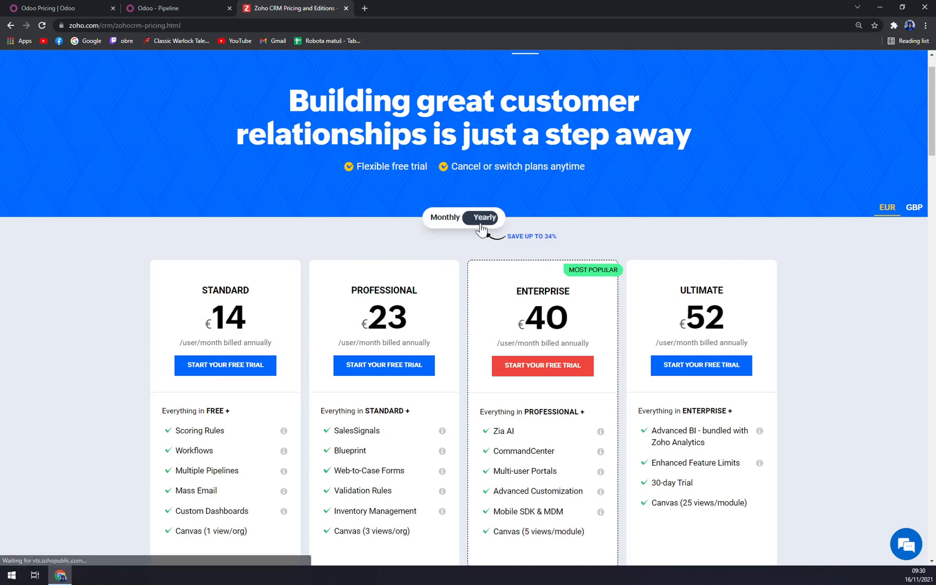
mouse_move(223, 217)
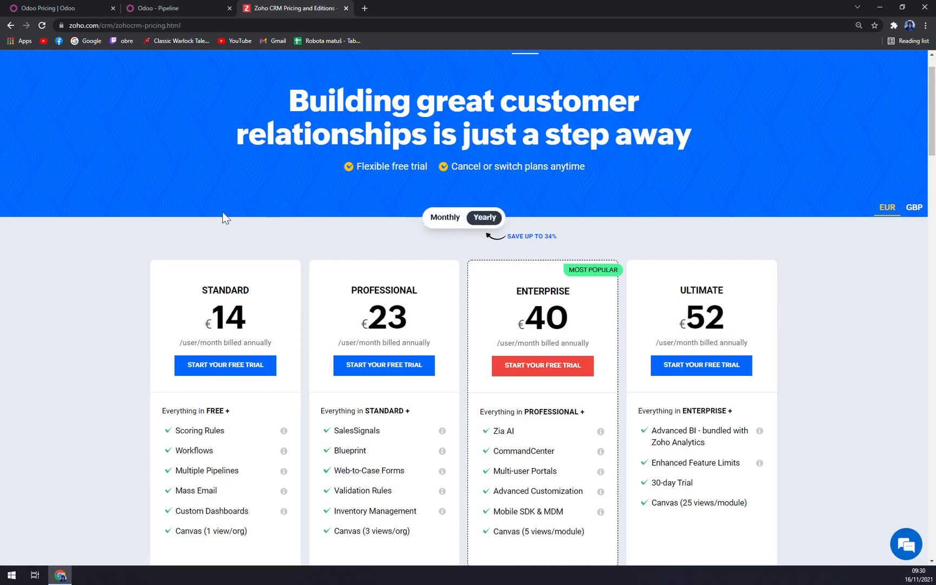
scroll(down, 3)
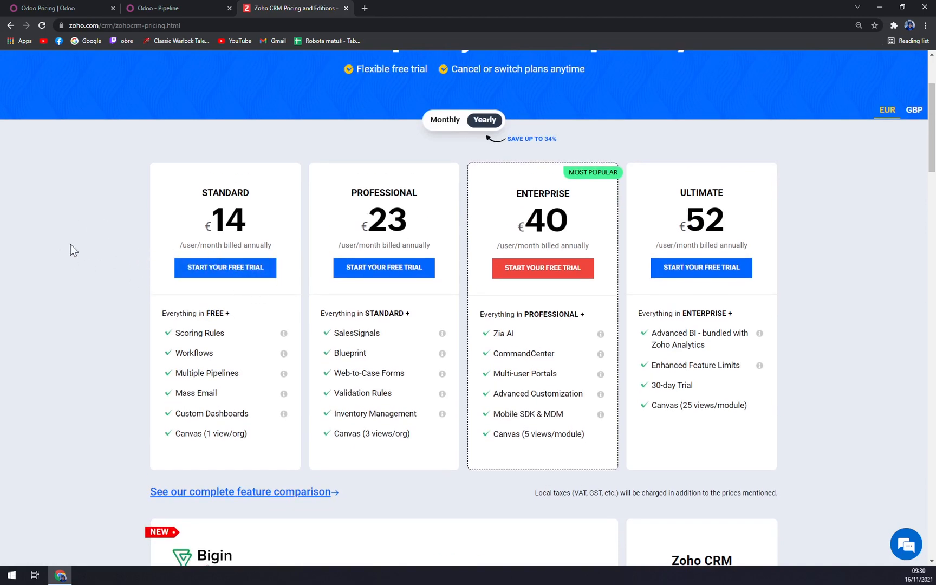
mouse_move(42, 238)
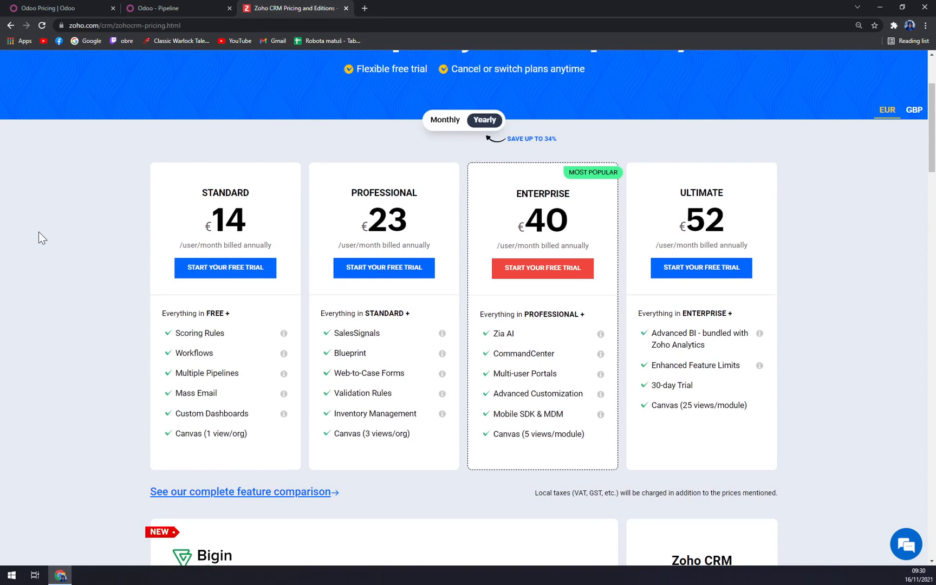
mouse_move(333, 143)
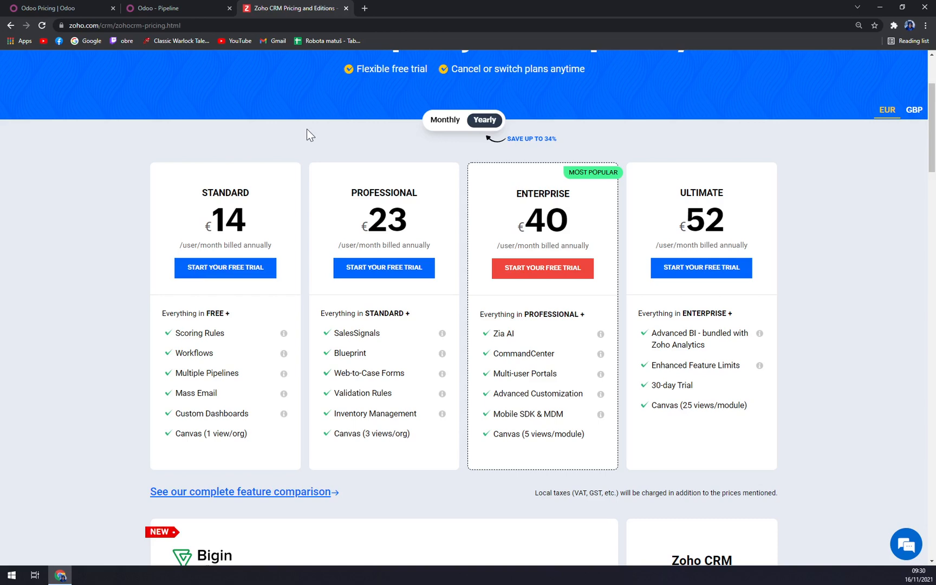
mouse_move(328, 133)
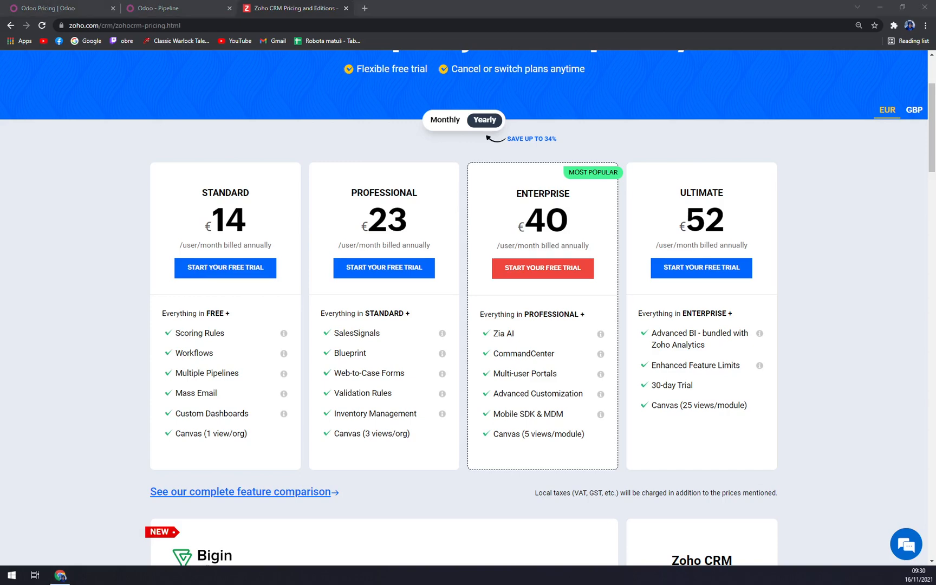
scroll(down, 3)
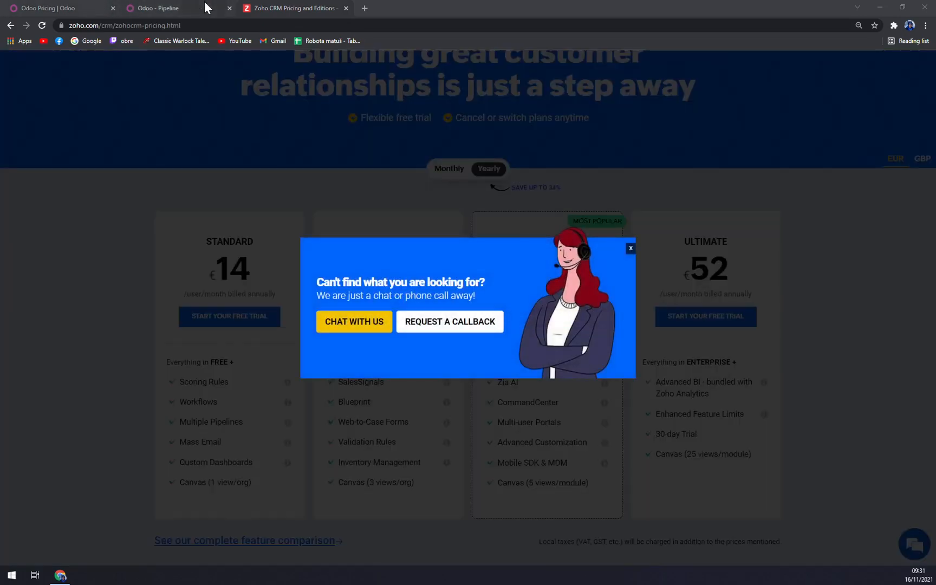
Step: Add DHL Express Shipping to the Odoo quote, reaching 8 apps at 126 EUR/month
click(57, 8)
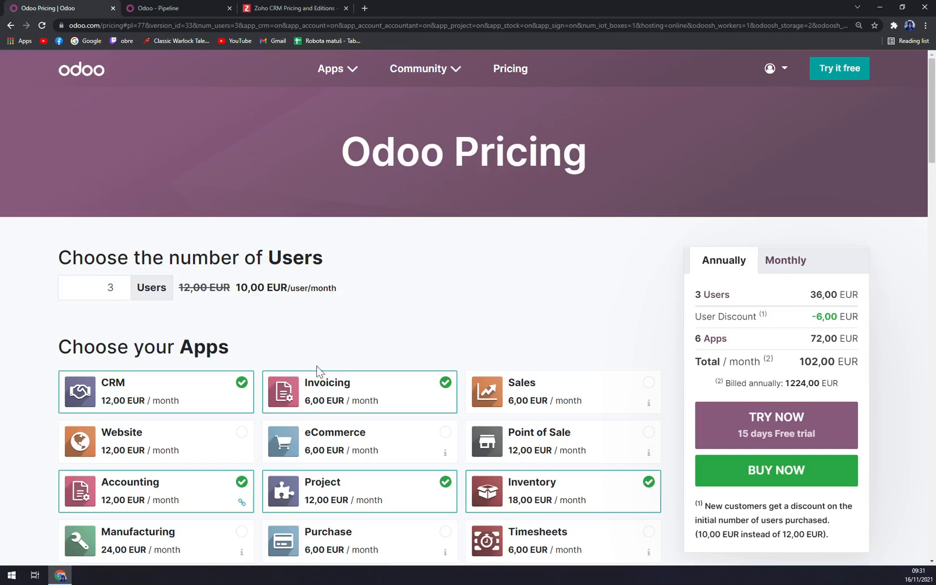
mouse_move(232, 285)
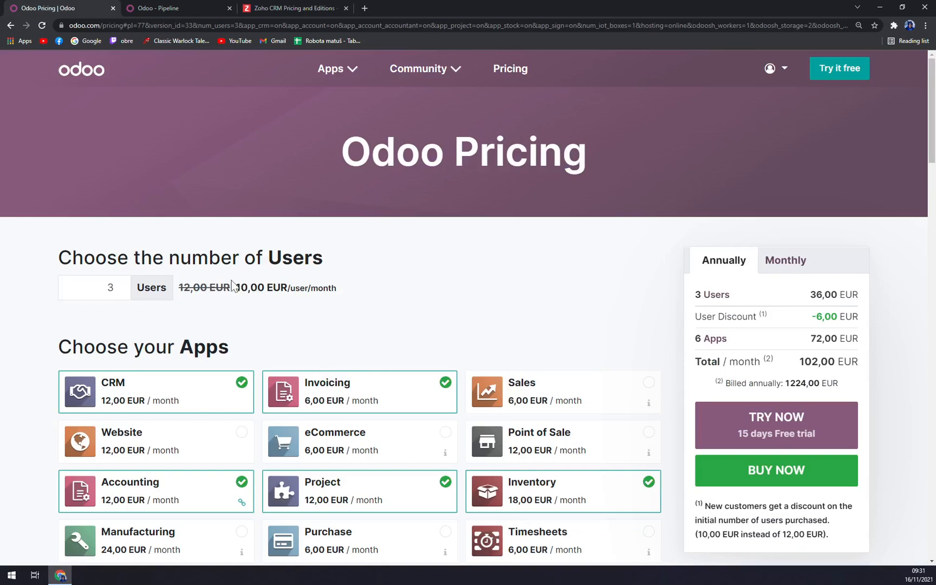
mouse_move(214, 304)
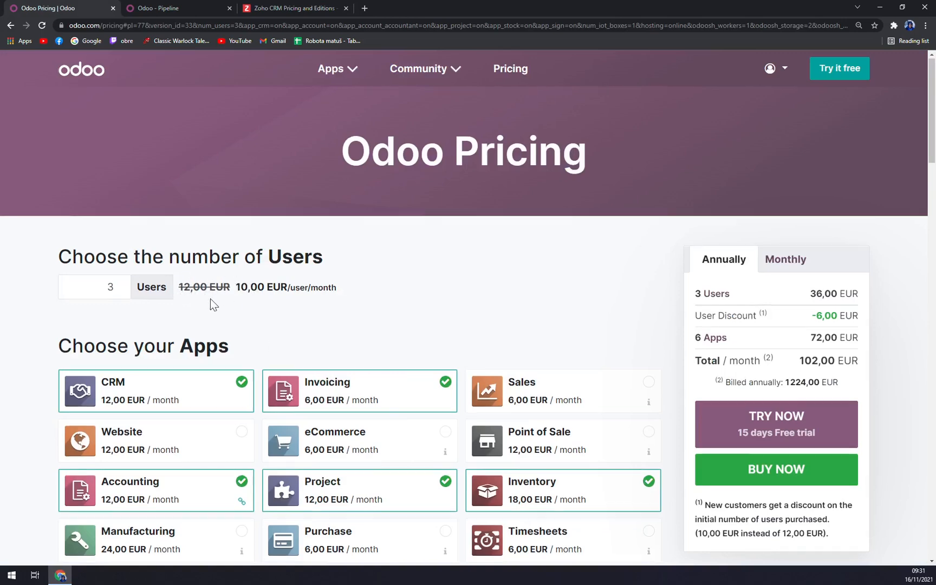
scroll(down, 3)
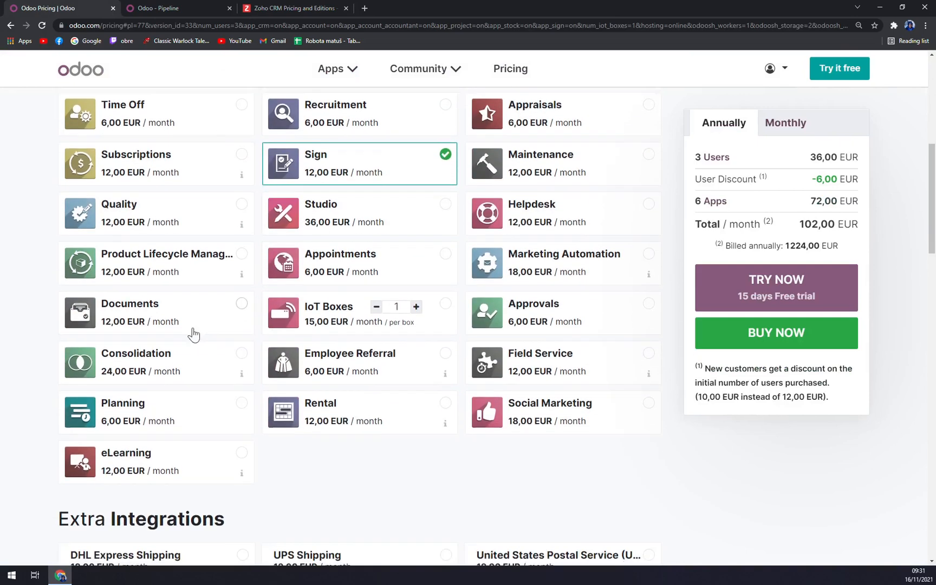
scroll(down, 3)
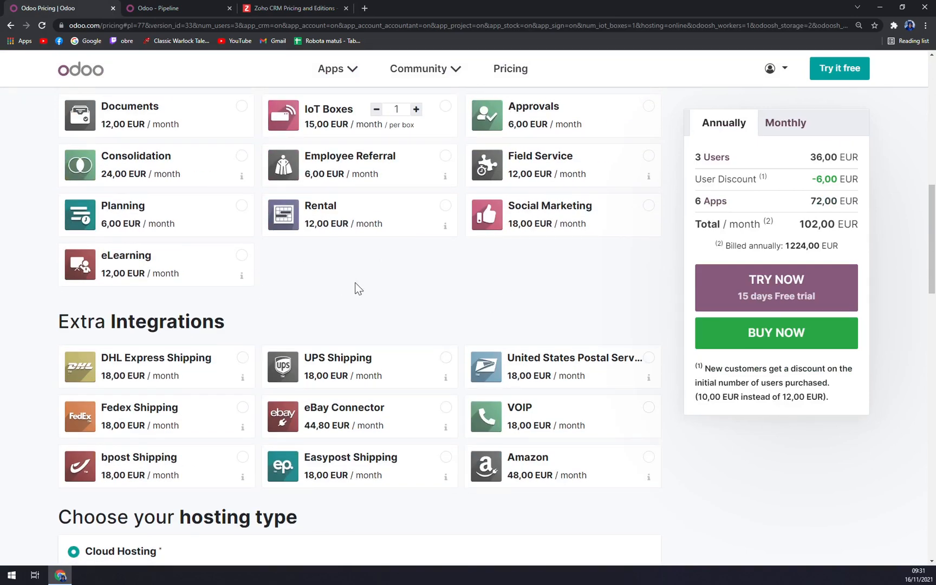
click(156, 367)
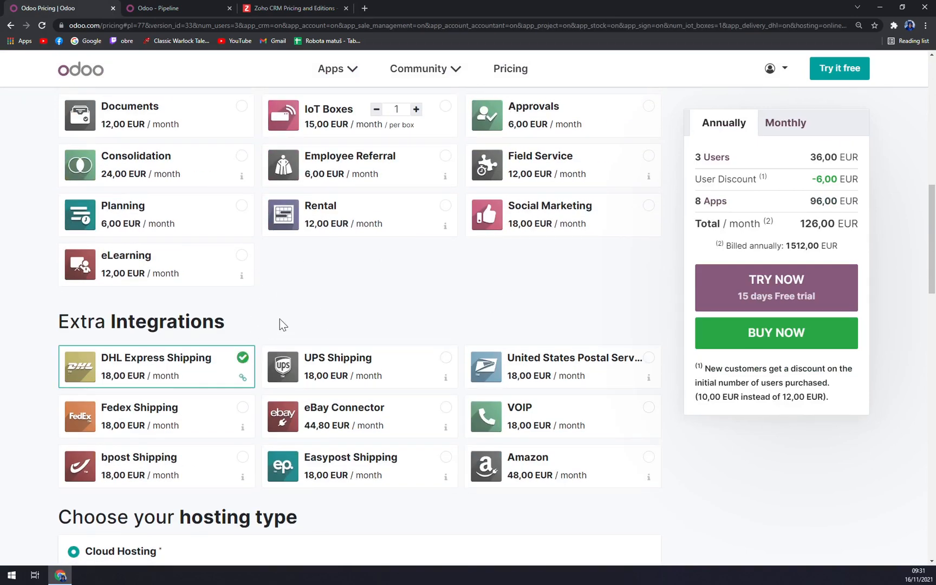
mouse_move(179, 378)
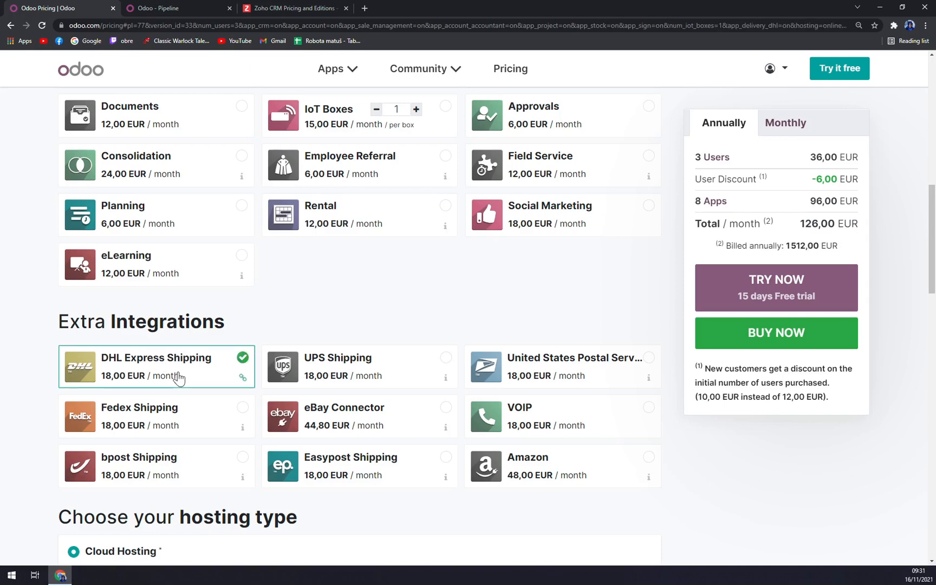
scroll(down, 3)
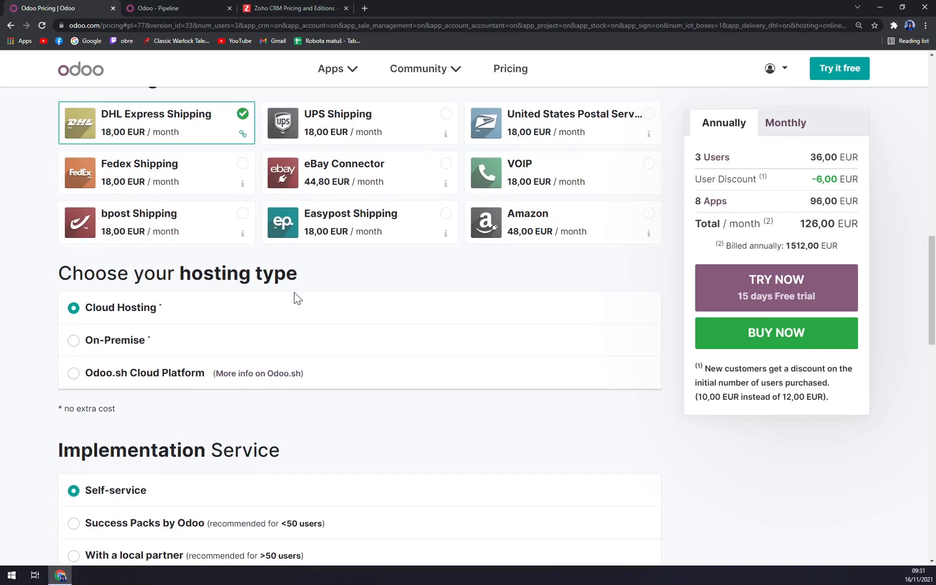
scroll(up, 3)
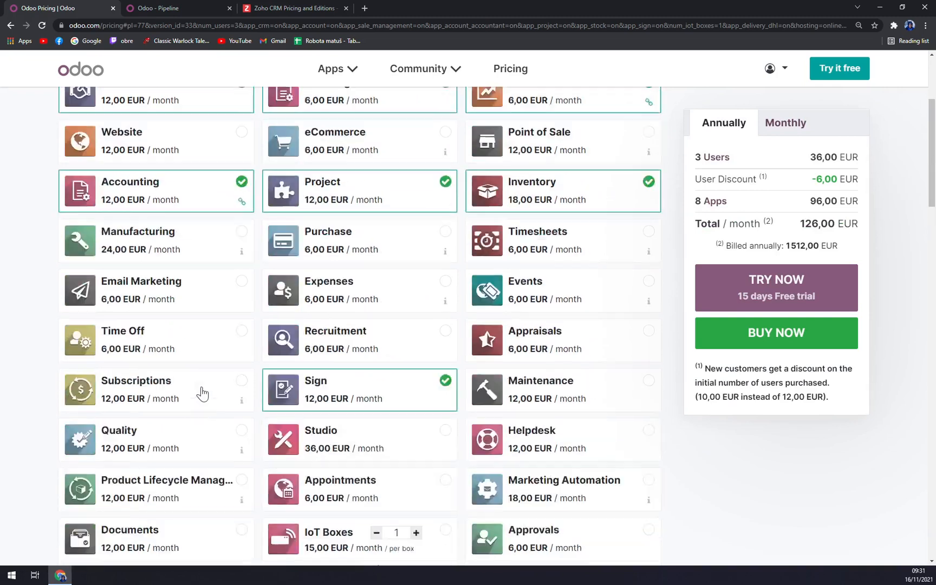
click(292, 7)
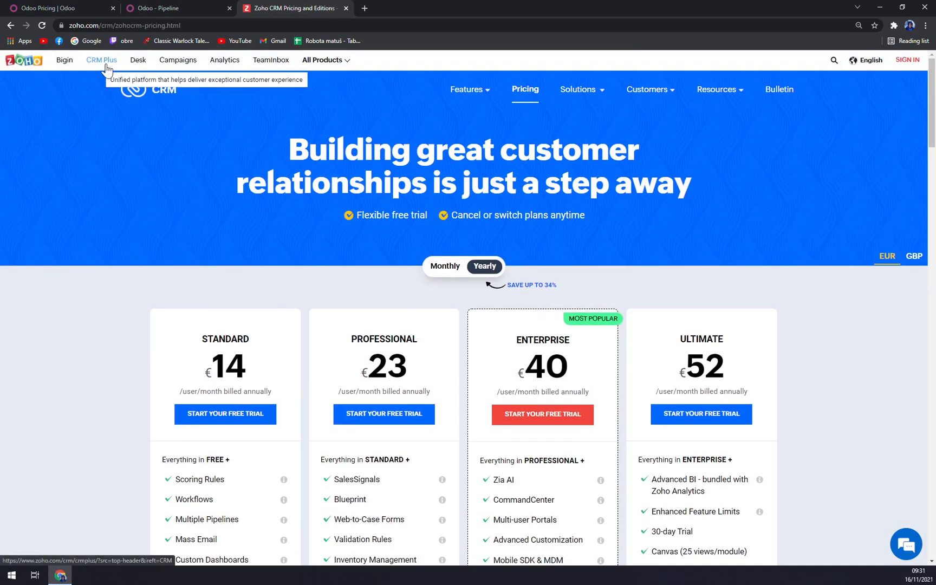
mouse_move(224, 60)
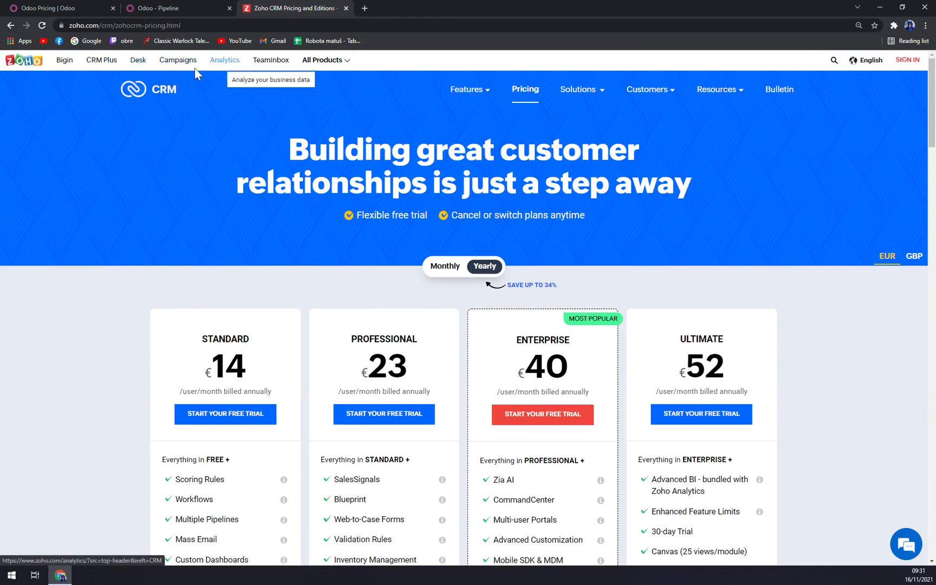
Step: Browse zoho.com's featured apps and full catalogue, then return to the odoo.com homepage
click(24, 60)
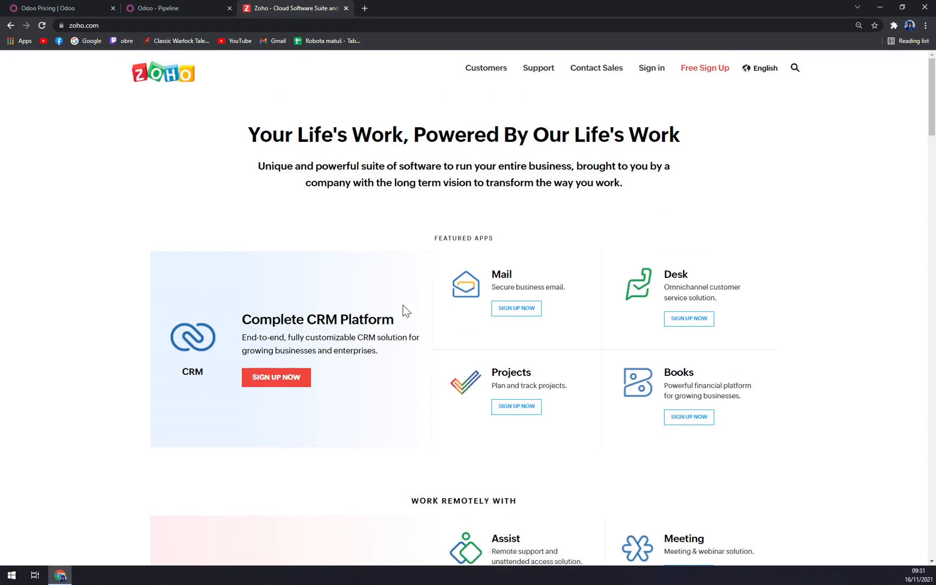
scroll(down, 3)
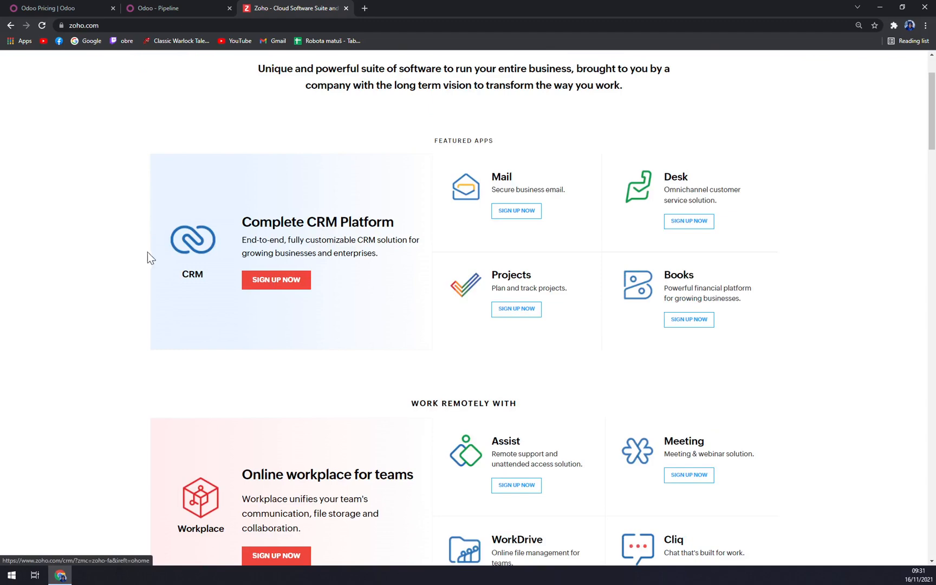
scroll(down, 3)
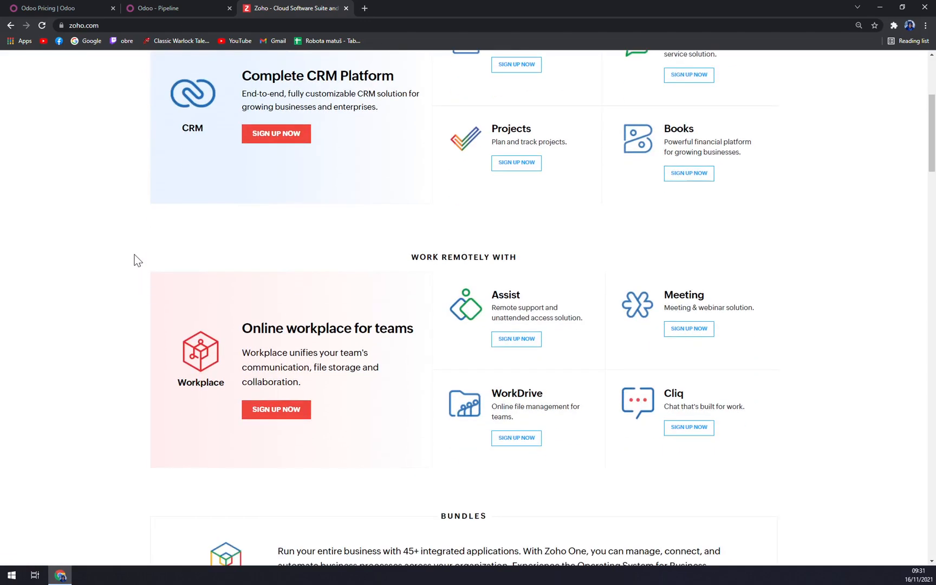
scroll(down, 3)
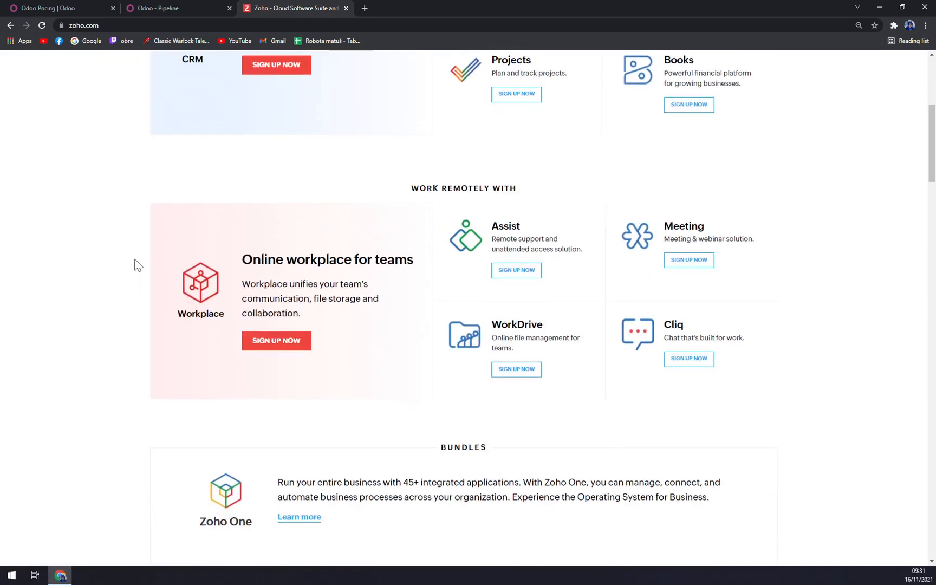
scroll(down, 3)
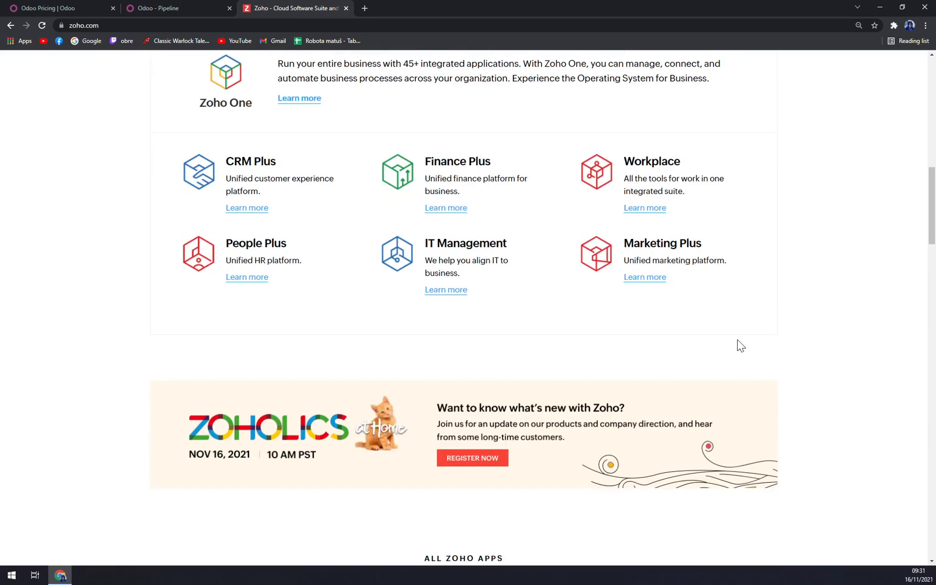
scroll(down, 3)
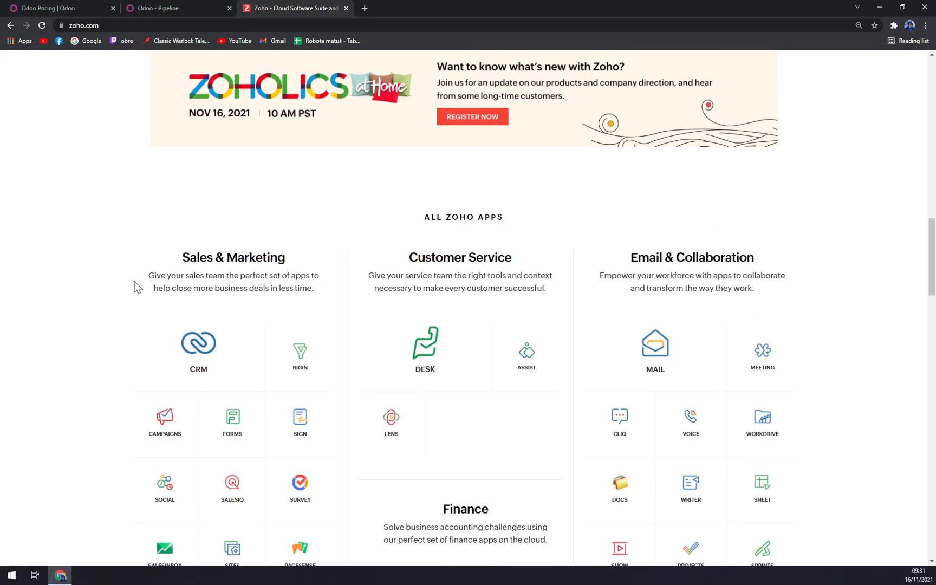
scroll(down, 3)
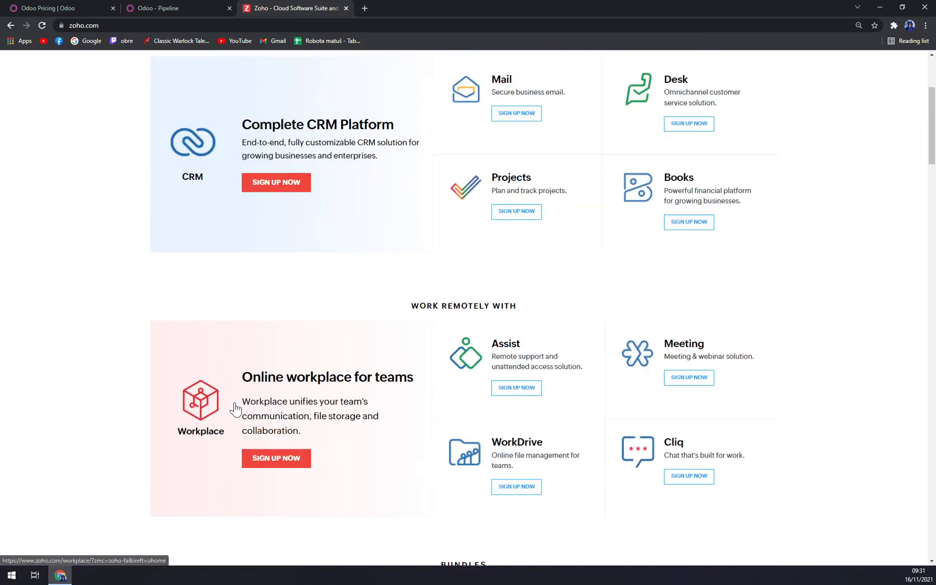
click(48, 7)
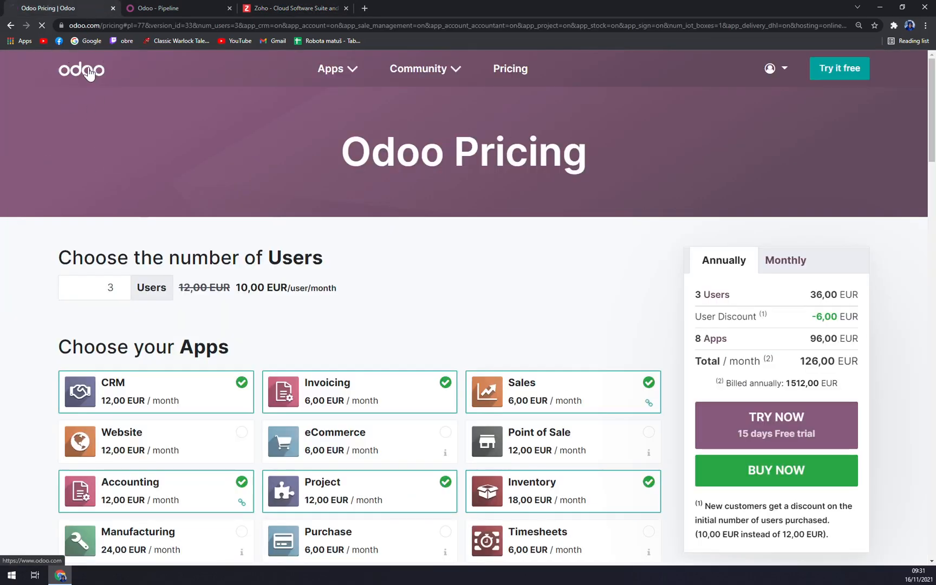
click(82, 70)
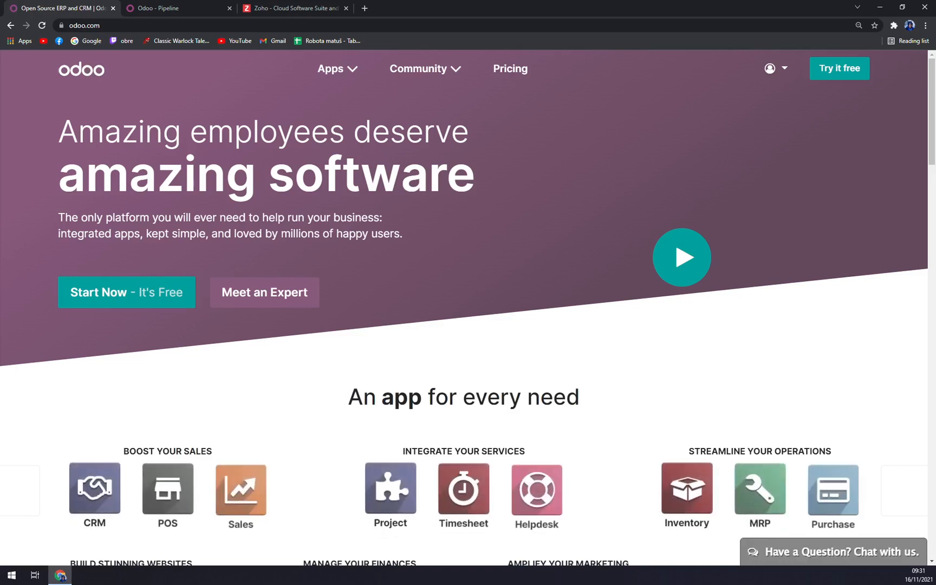